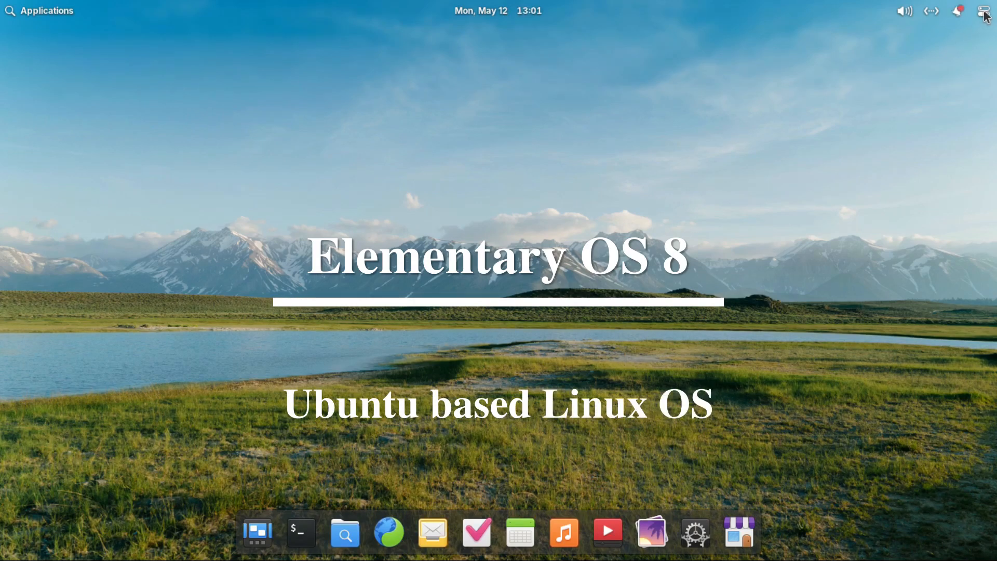
mouse_move(817, 25)
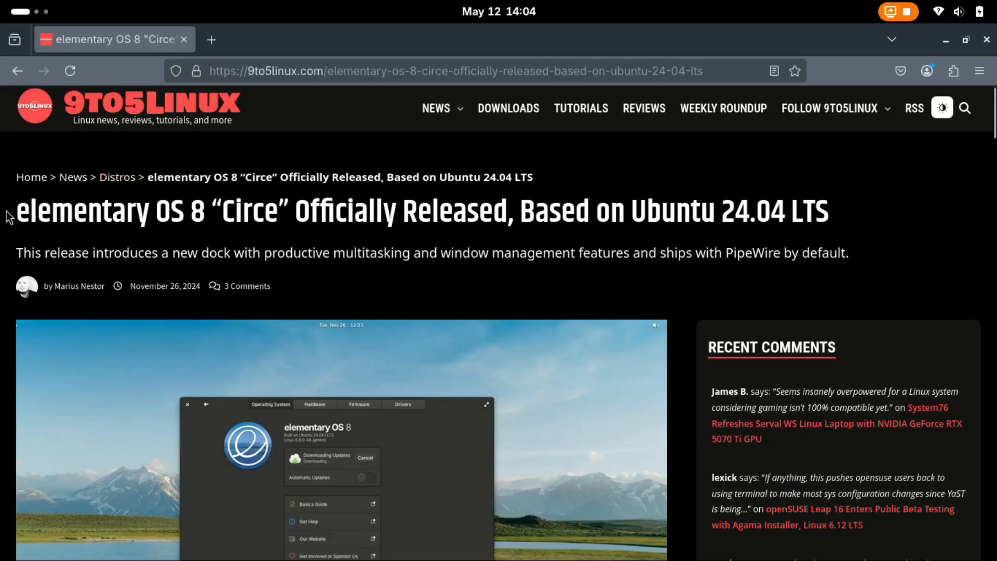
Select the full 9to5Linux headline on elementary OS 8 "Circe" being released, then move to the Canonical Ubuntu tab
left_click_drag(15, 211, 213, 211)
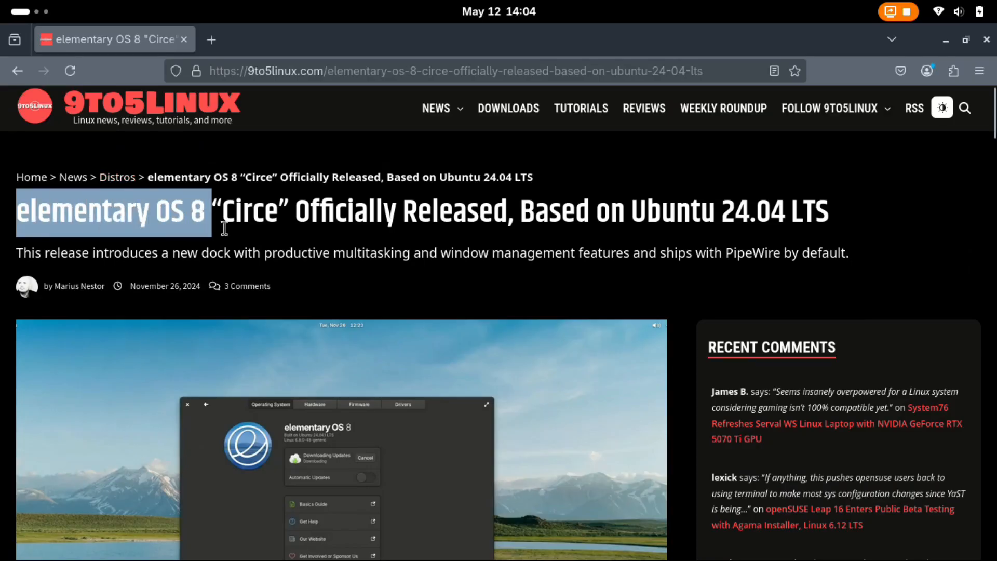
left_click_drag(216, 211, 824, 210)
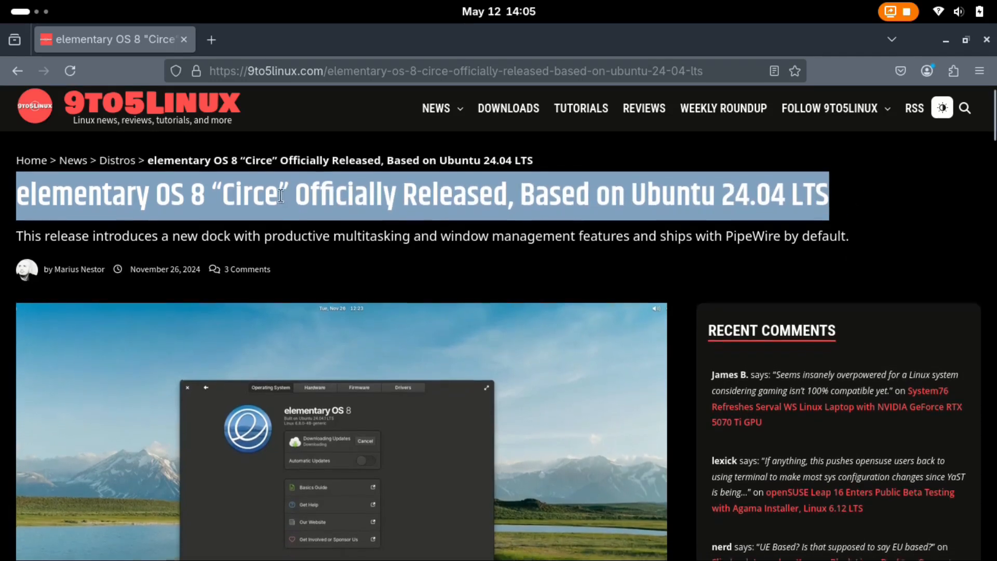
scroll("down", 3)
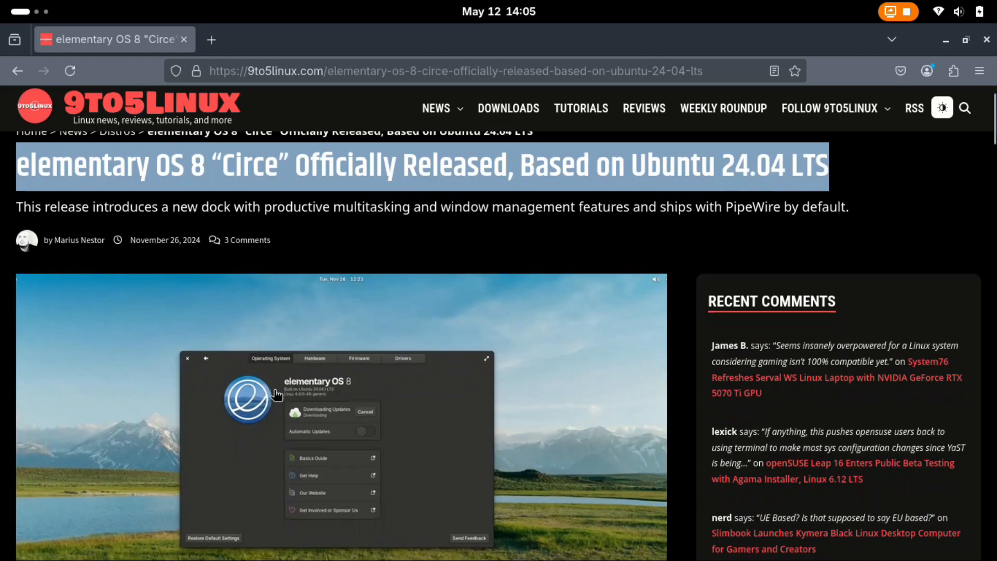
scroll("down", 3)
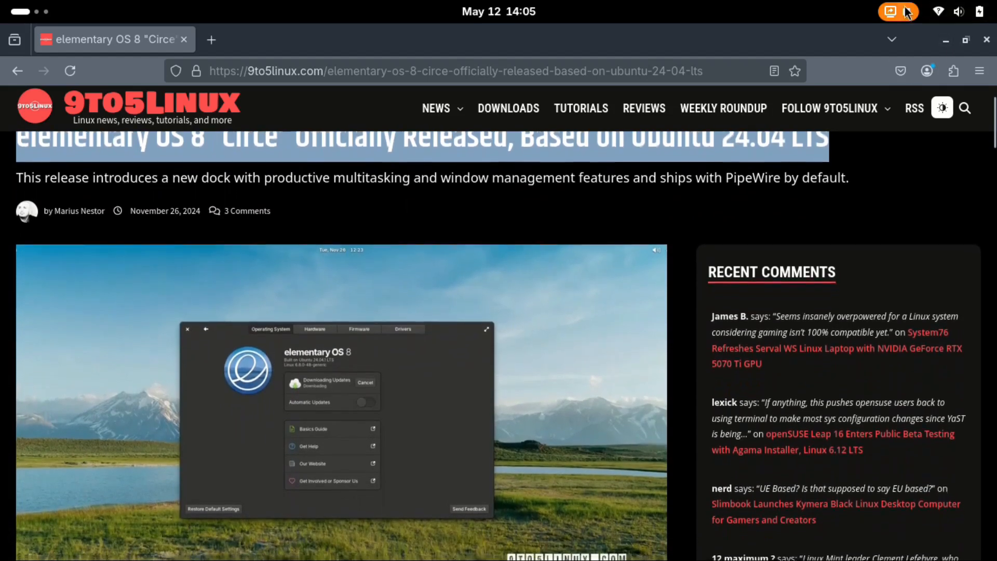
left_click(277, 40)
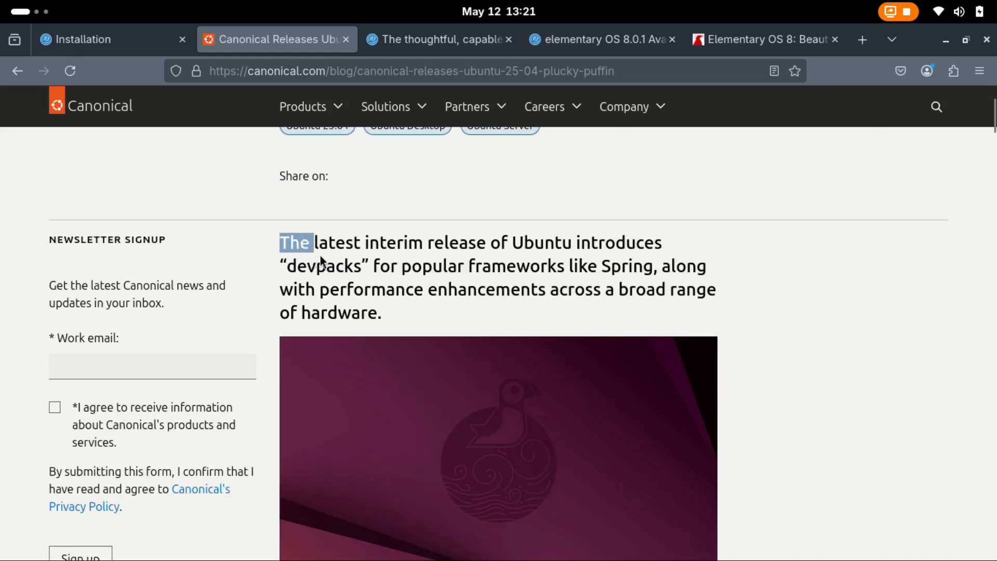
Select 'The latest interim release of Ubuntu' wording in the Canonical post's intro
left_click_drag(296, 242, 536, 242)
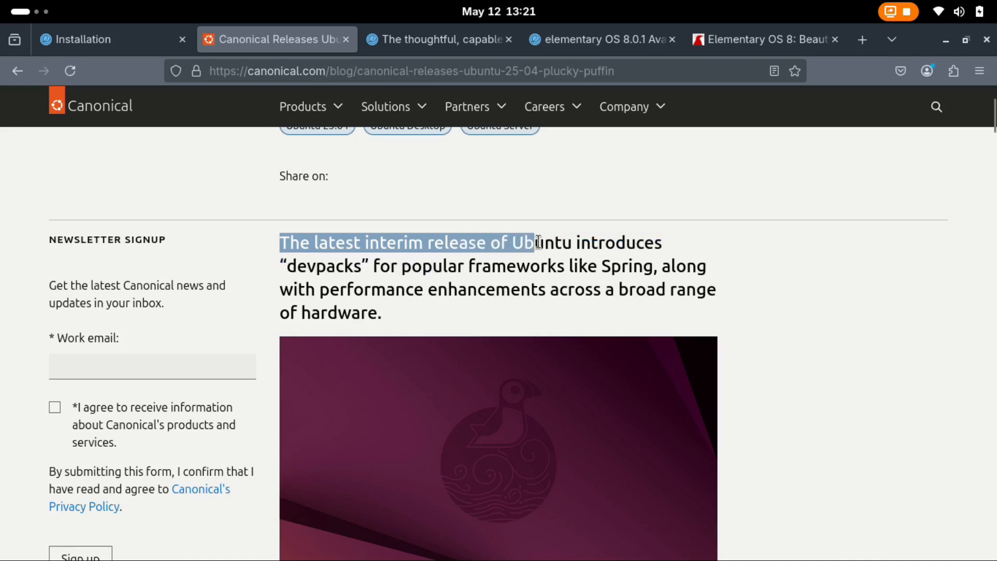
left_click_drag(537, 242, 593, 266)
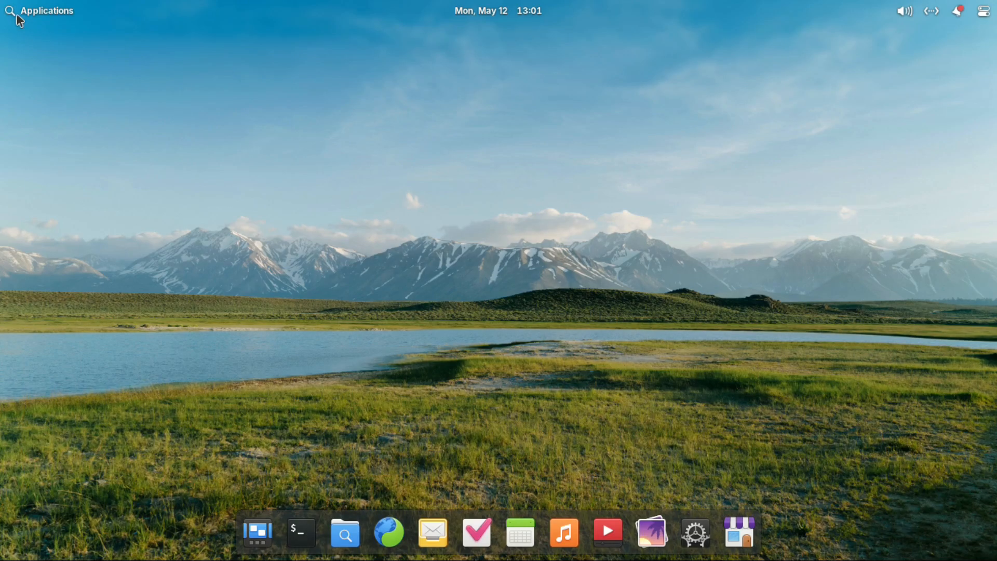
Reach About in System Settings and highlight the Ubuntu 24.04.1 LTS base version line
left_click(40, 10)
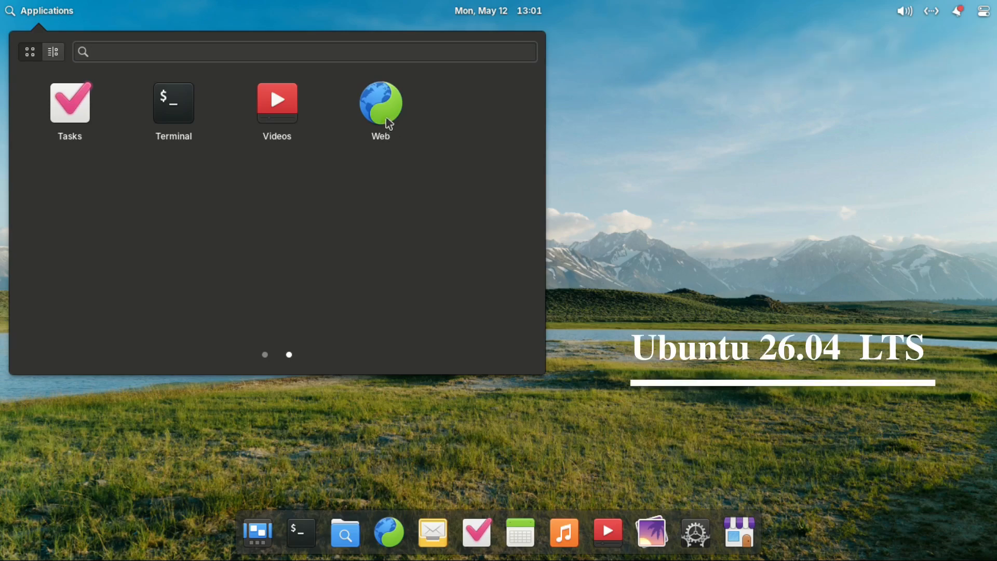
left_click(53, 52)
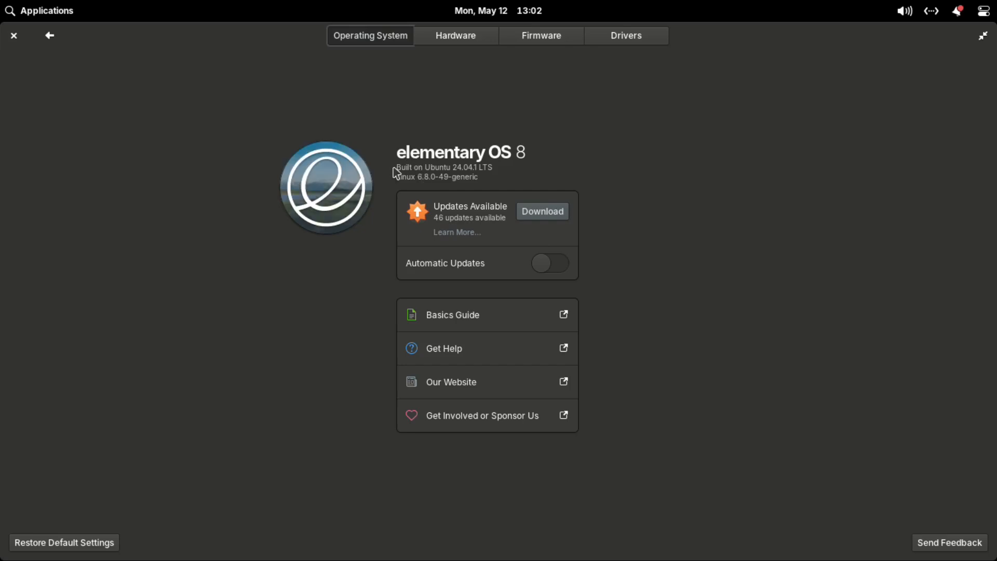
left_click_drag(397, 167, 492, 167)
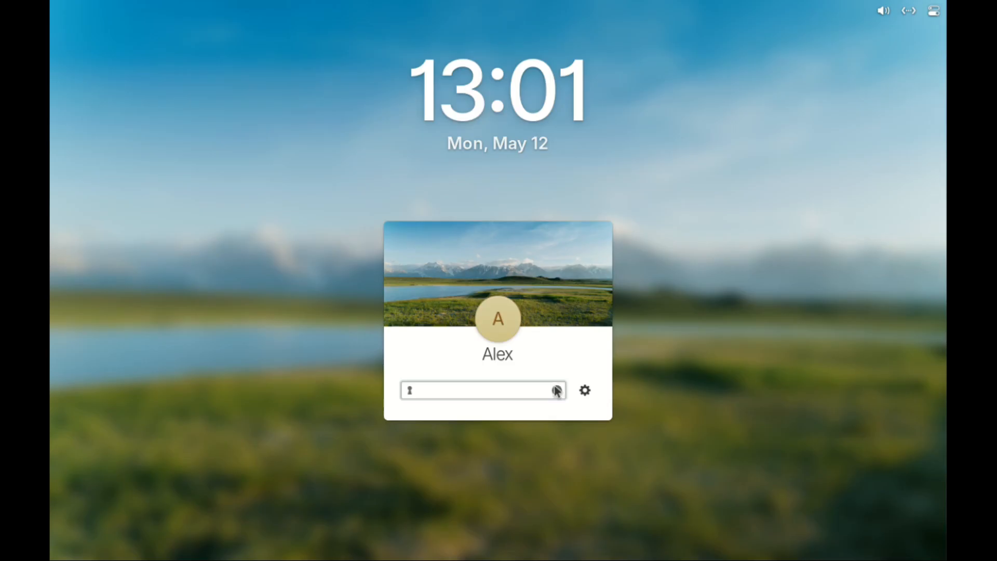
Choose Secure Session from the session-type menu and log in with the password
left_click(480, 390)
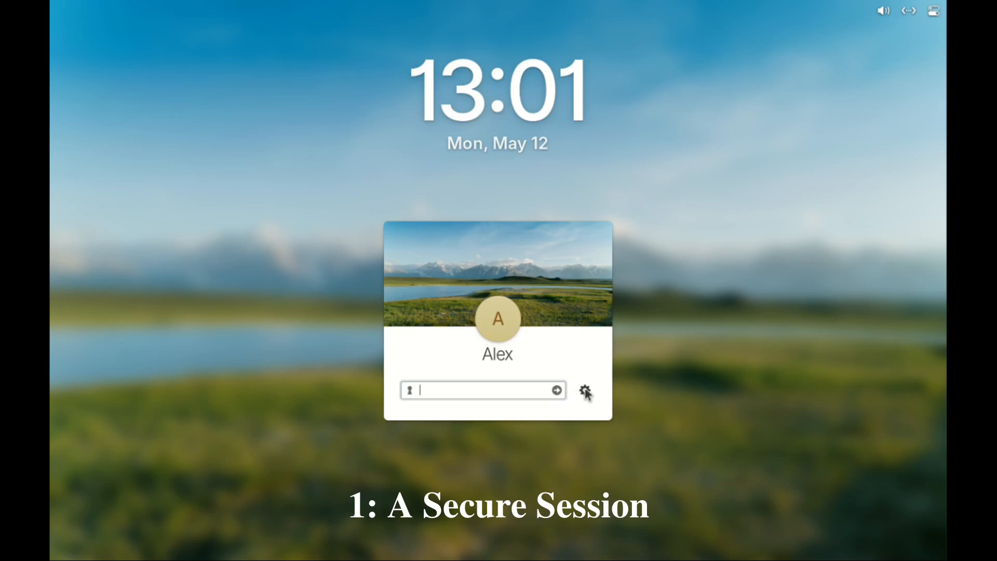
left_click(584, 390)
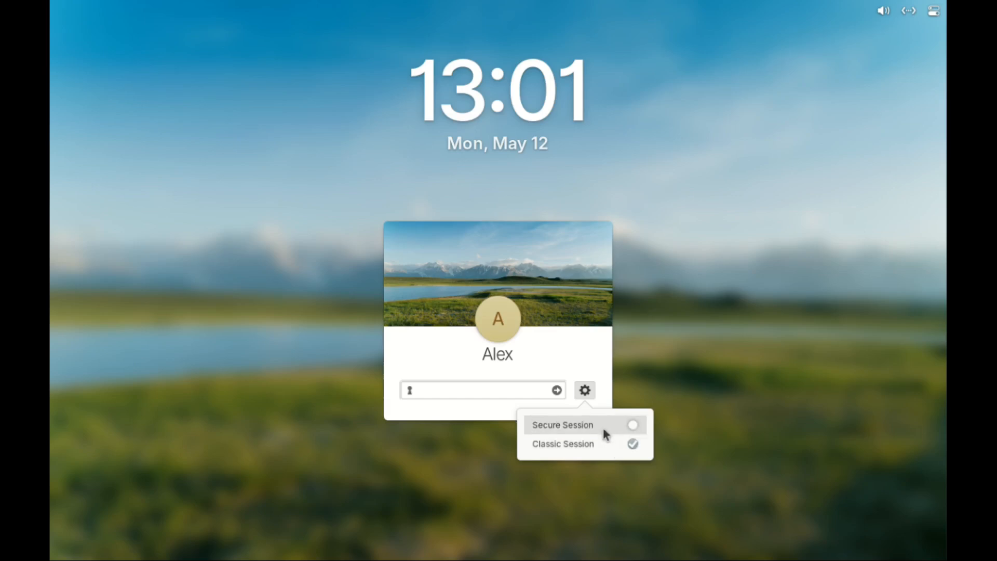
left_click(562, 425)
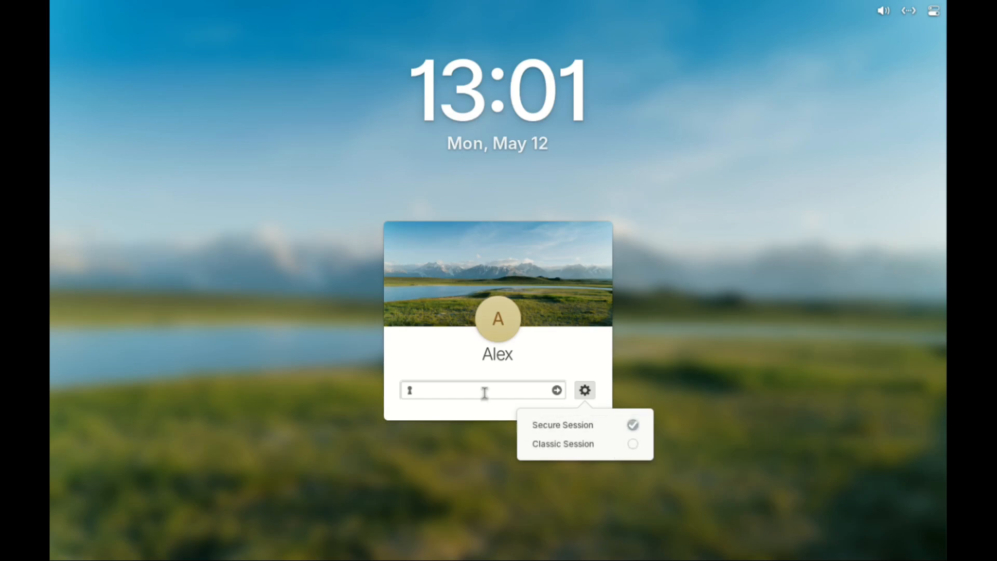
type("•••")
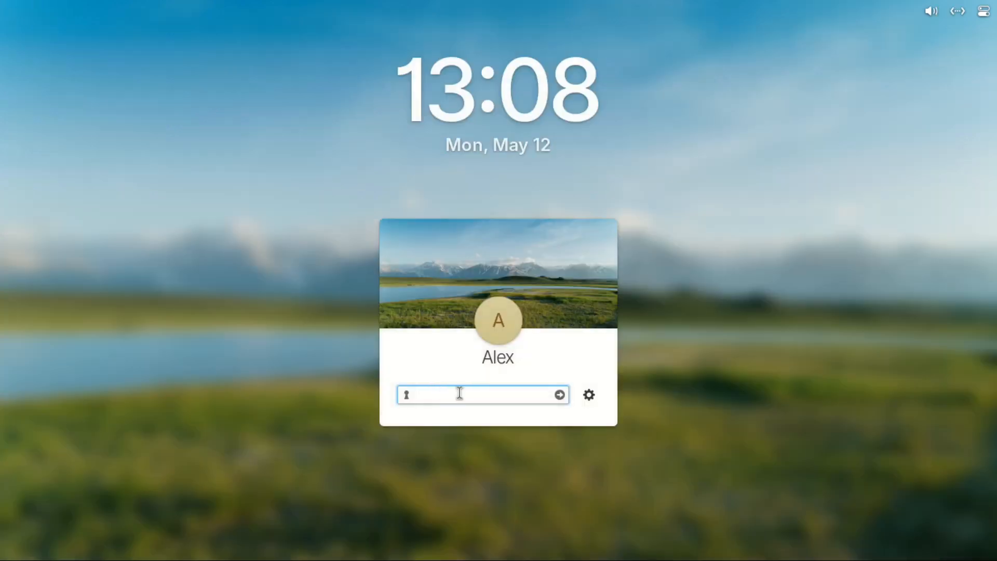
left_click(588, 395)
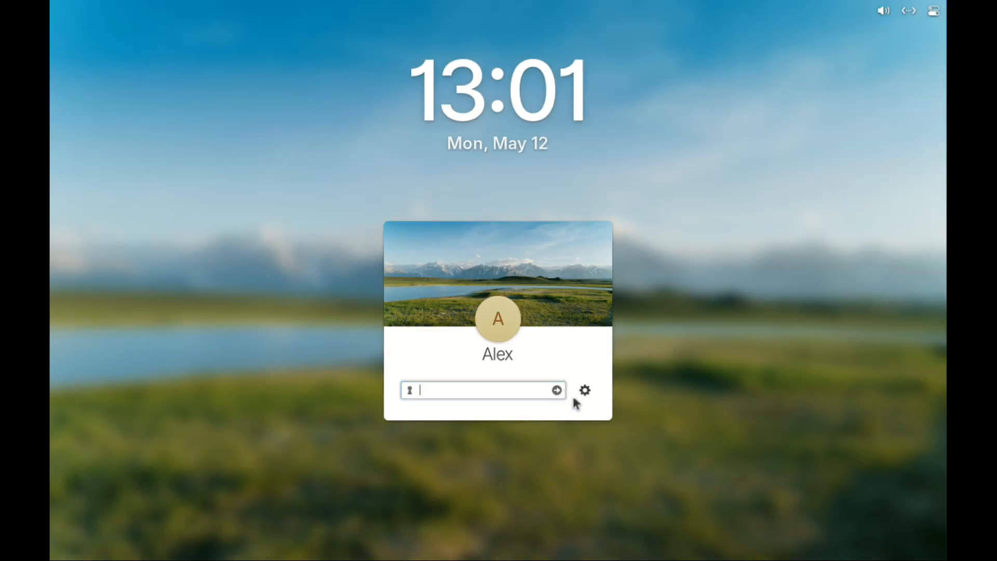
left_click(584, 390)
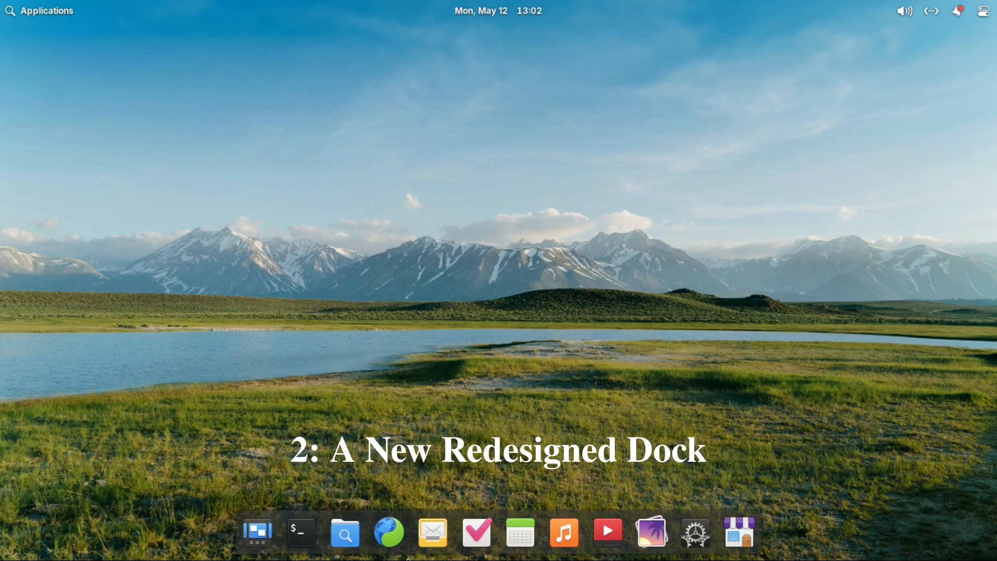
mouse_move(300, 532)
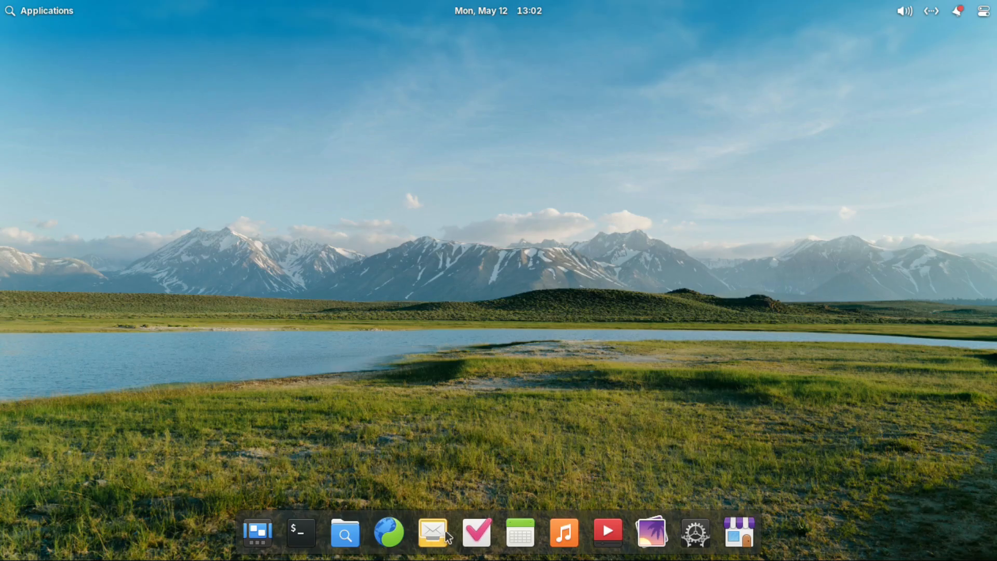
mouse_move(500, 539)
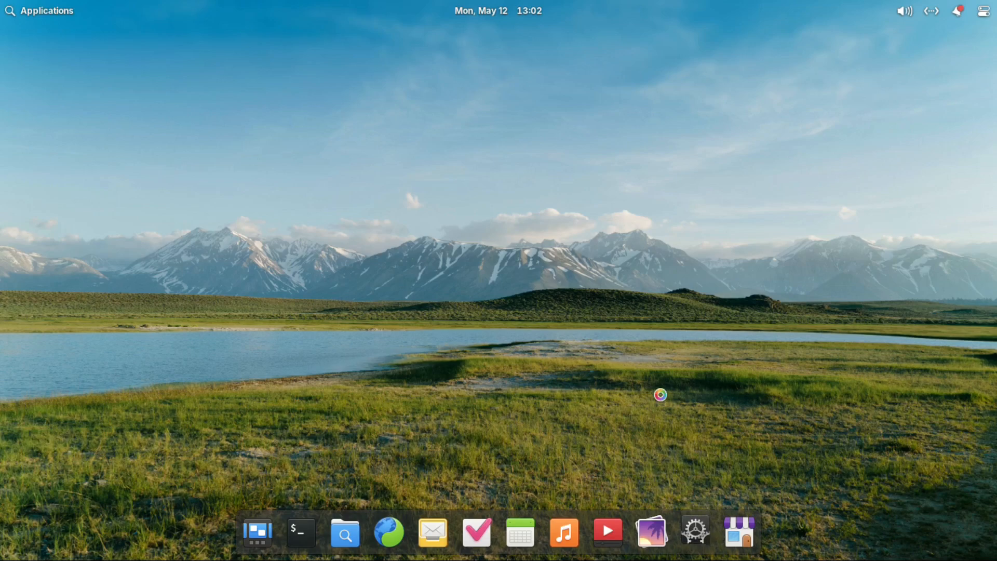
mouse_move(369, 539)
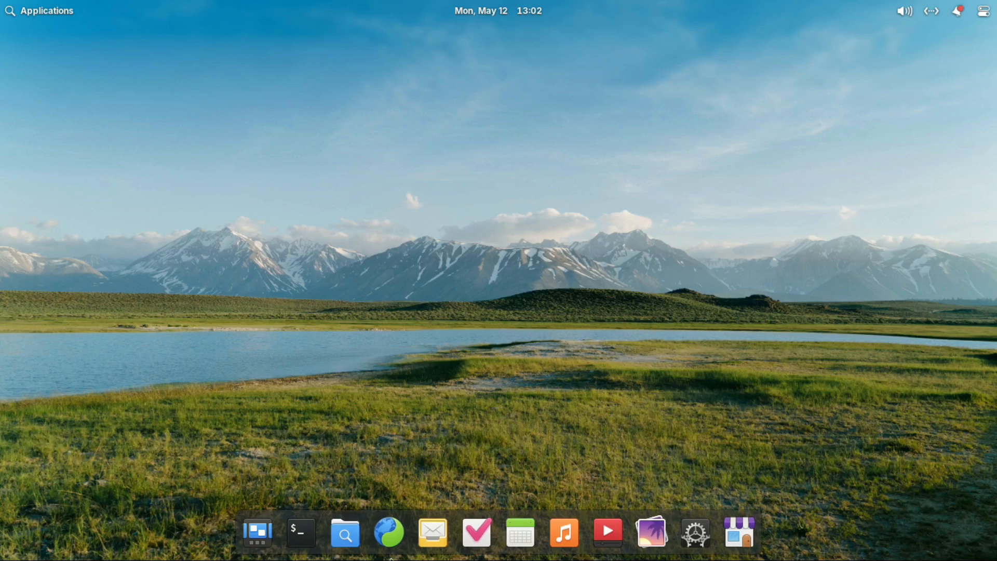
mouse_move(300, 532)
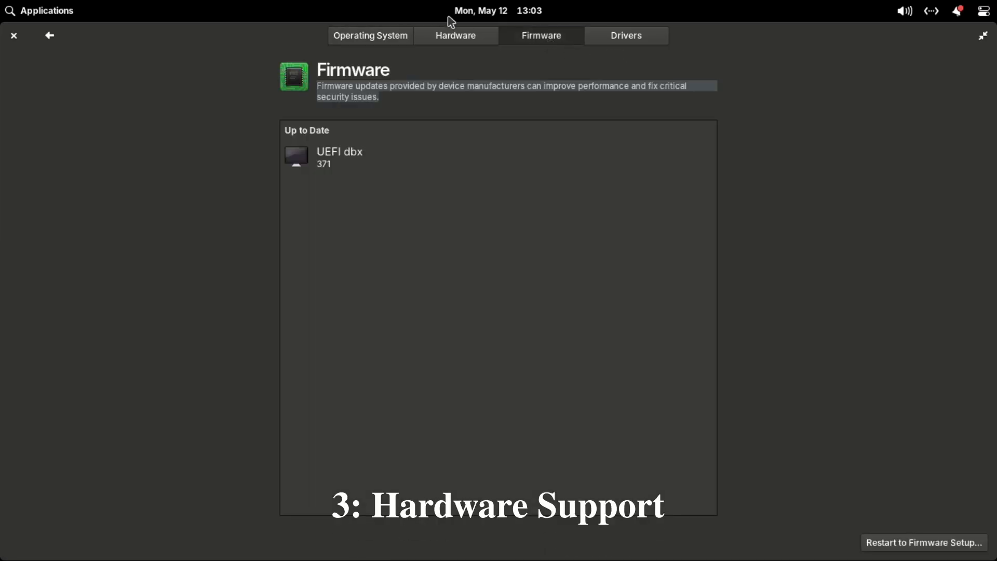
View the Hardware specs, then the Drivers page, highlighting the note that no extra drivers are needed
left_click(456, 35)
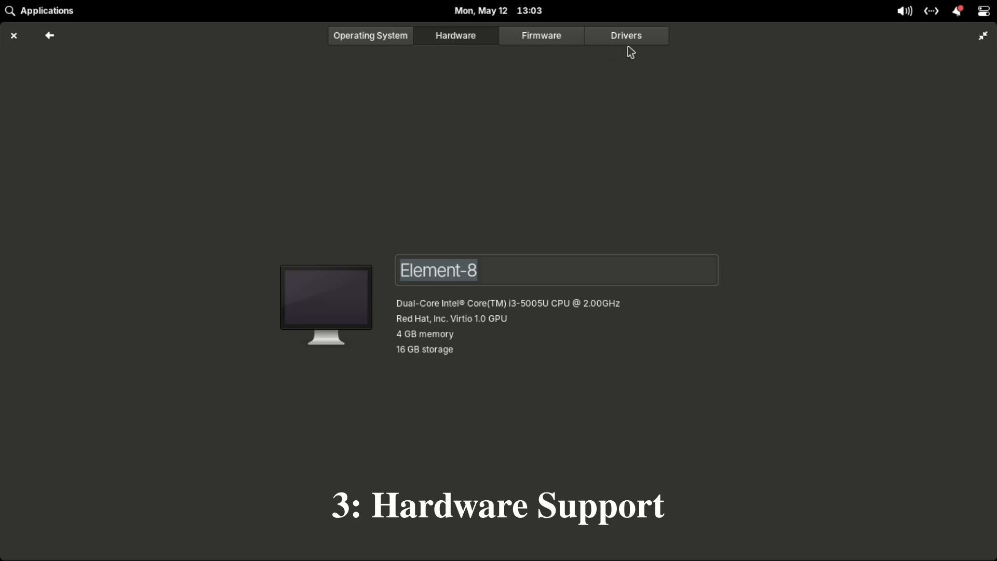
left_click(625, 35)
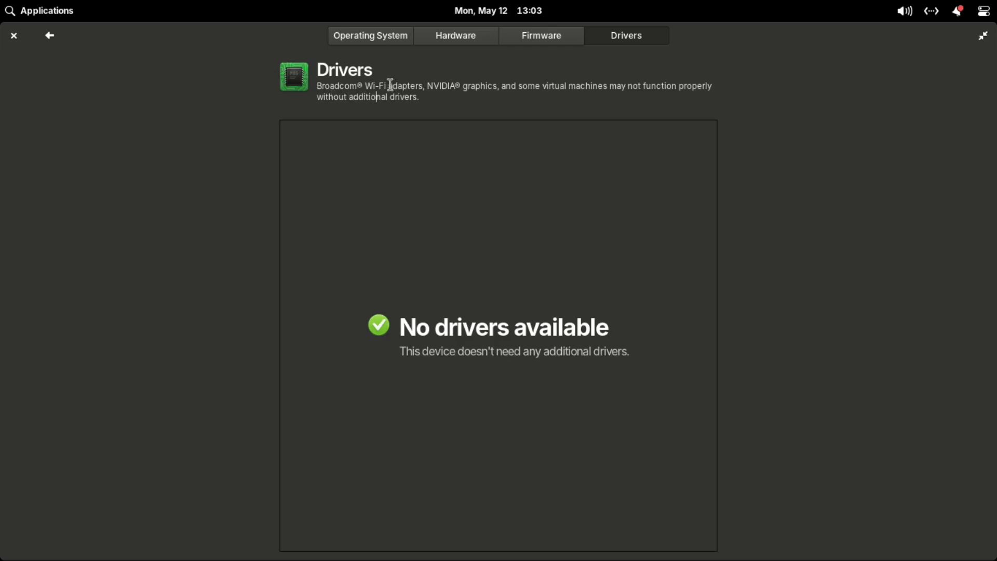
left_click_drag(390, 86, 500, 86)
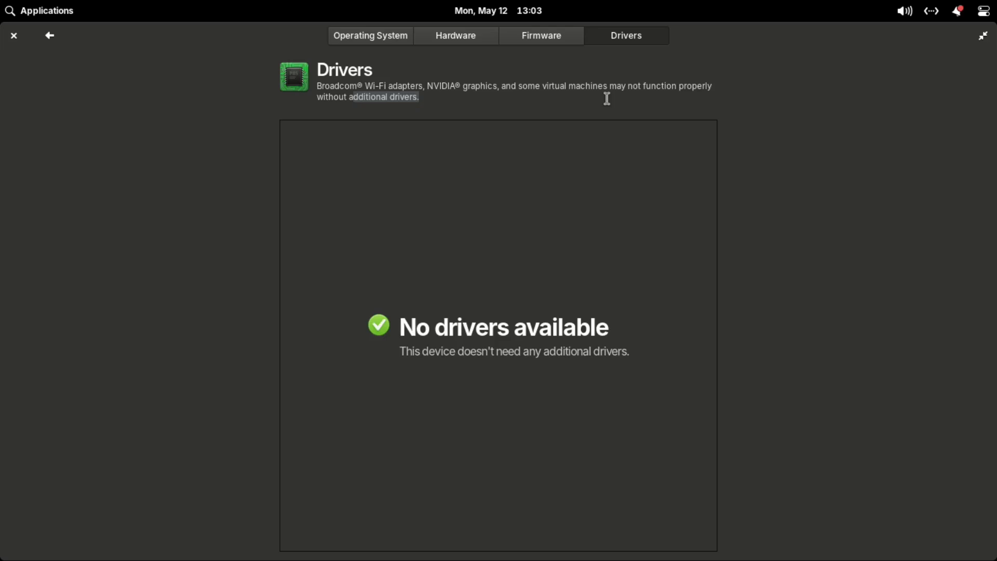
left_click(14, 35)
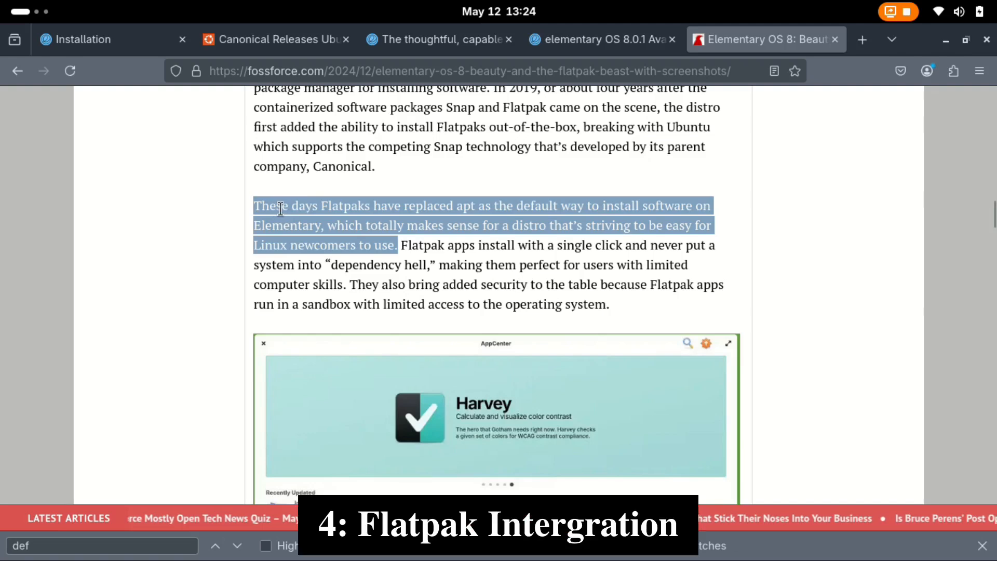
mouse_move(556, 211)
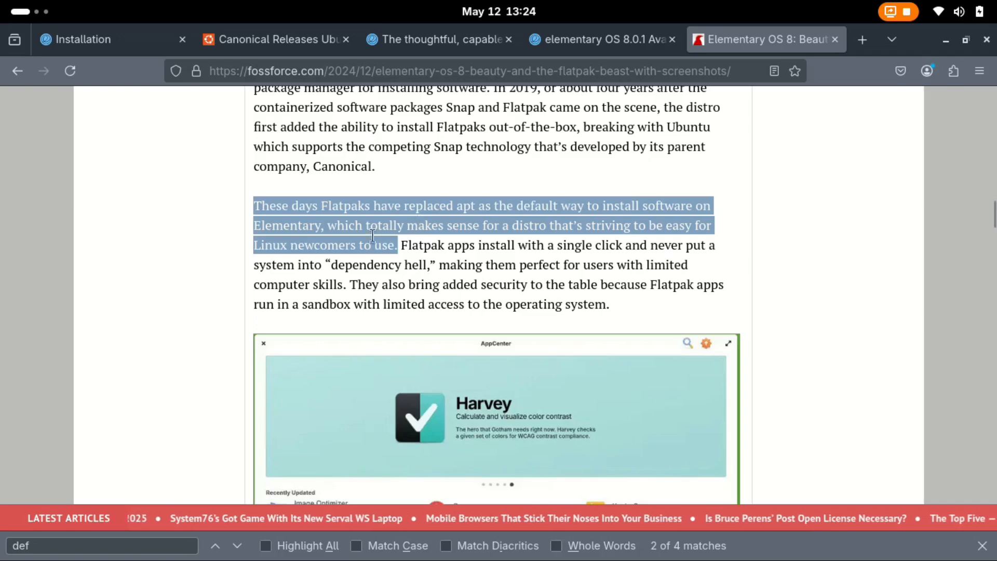
mouse_move(839, 322)
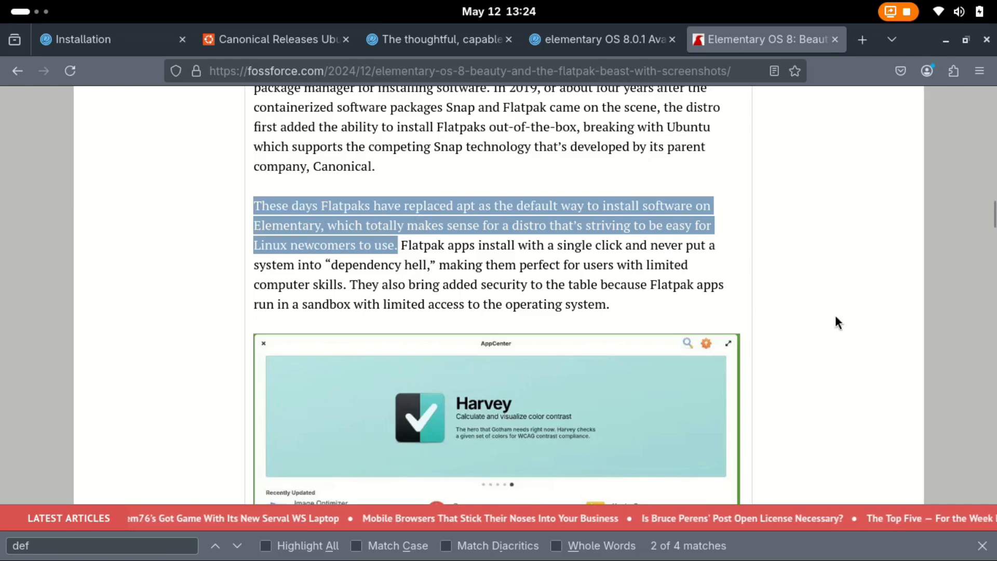
Scroll the FOSS Force article to the paragraph on Flatpaks replacing apt
scroll("down", 3)
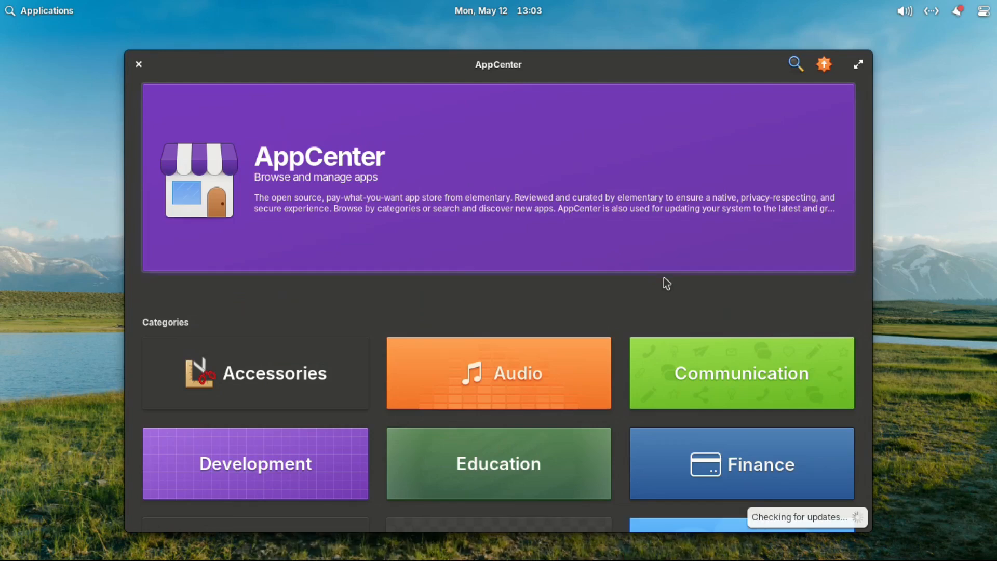
Scroll AppCenter's category grid from Accessories down to Video and Writing & Language
scroll("down", 3)
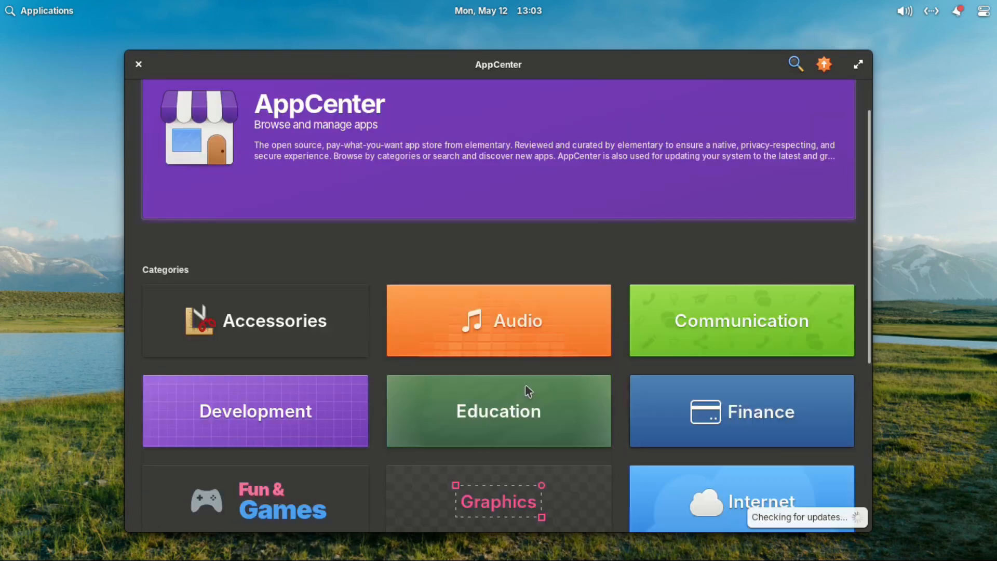
scroll("down", 3)
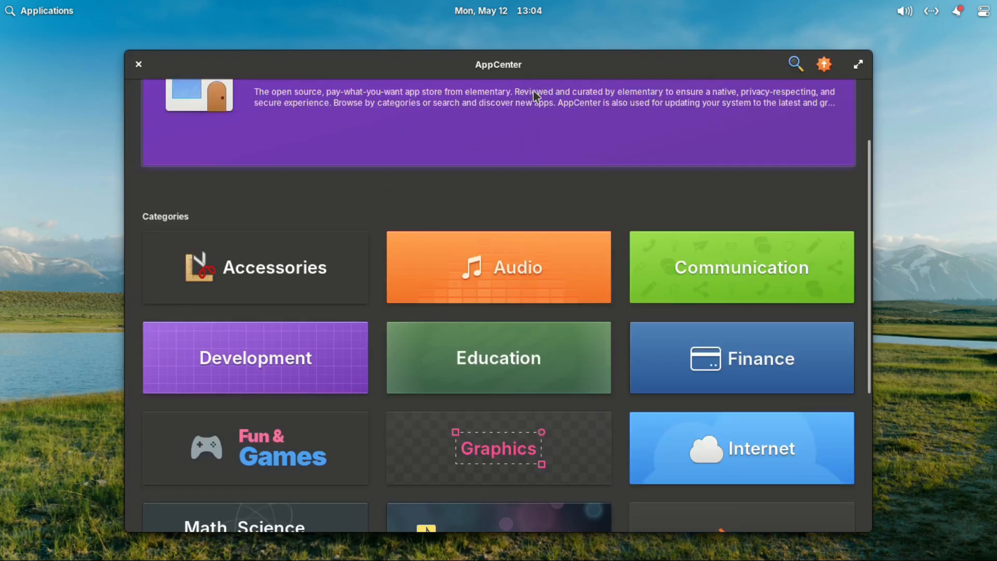
scroll("down", 3)
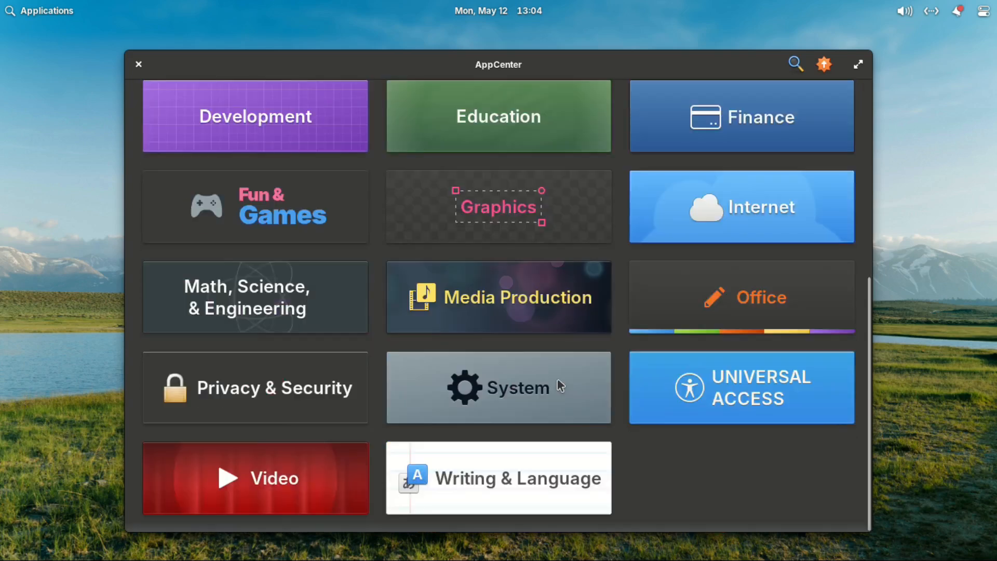
mouse_move(544, 429)
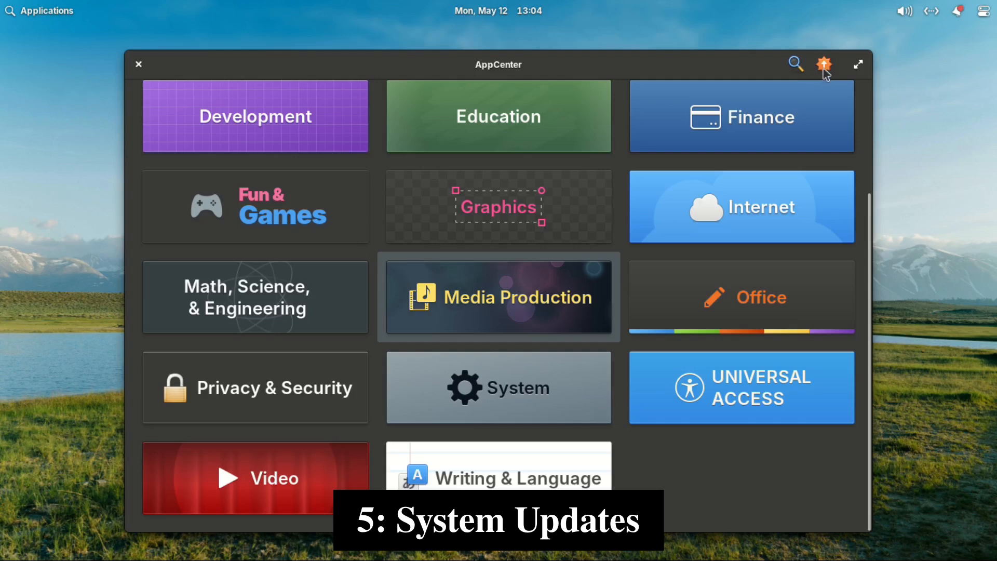
Show AppCenter's up-to-date updates page and its Automatically Update / Check for Updates menu
left_click(824, 64)
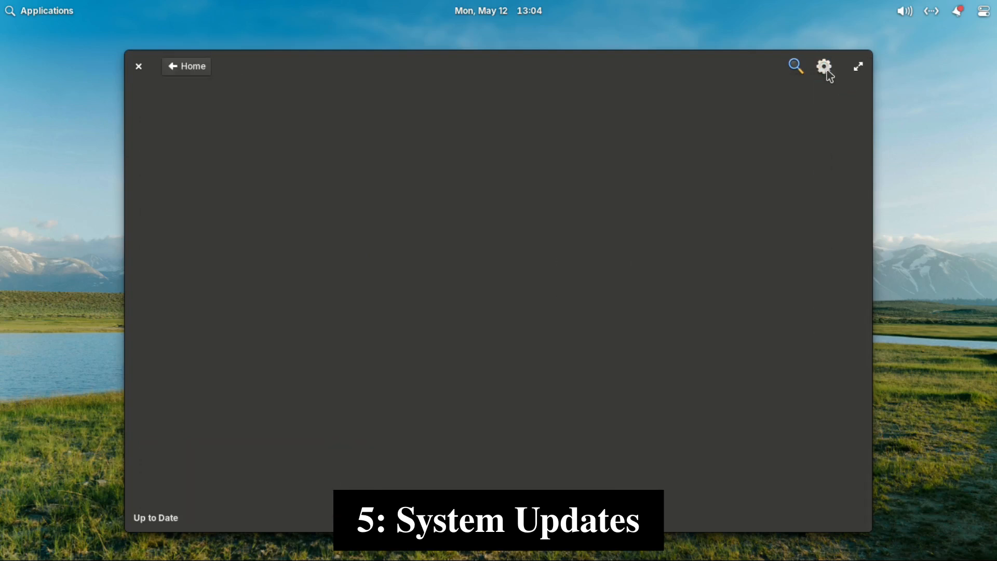
left_click(824, 66)
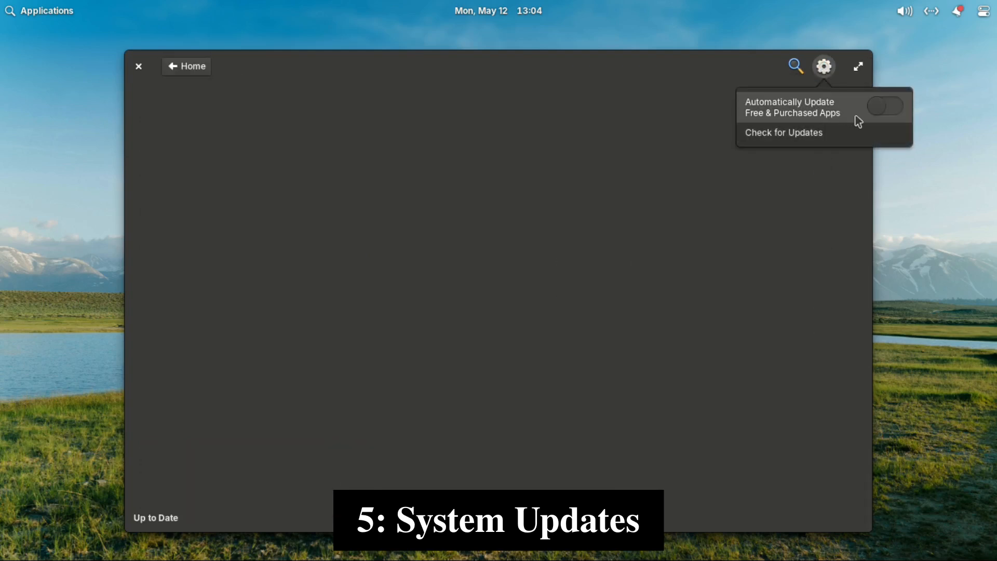
left_click(886, 106)
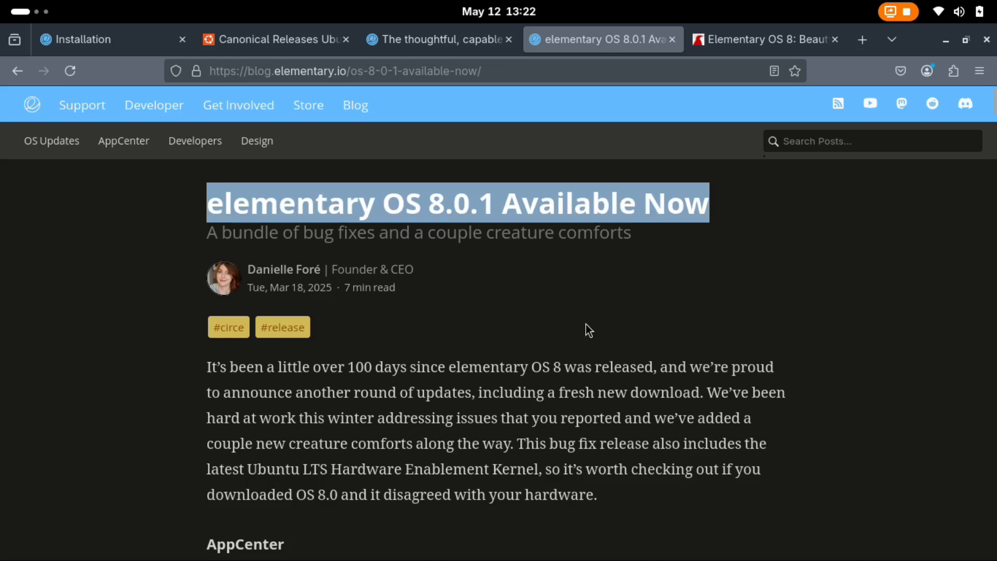
Select the AppCenter dark-mode improvement sentence in the 8.0.1 post and scroll to the updates screenshot
left_click_drag(517, 444, 593, 495)
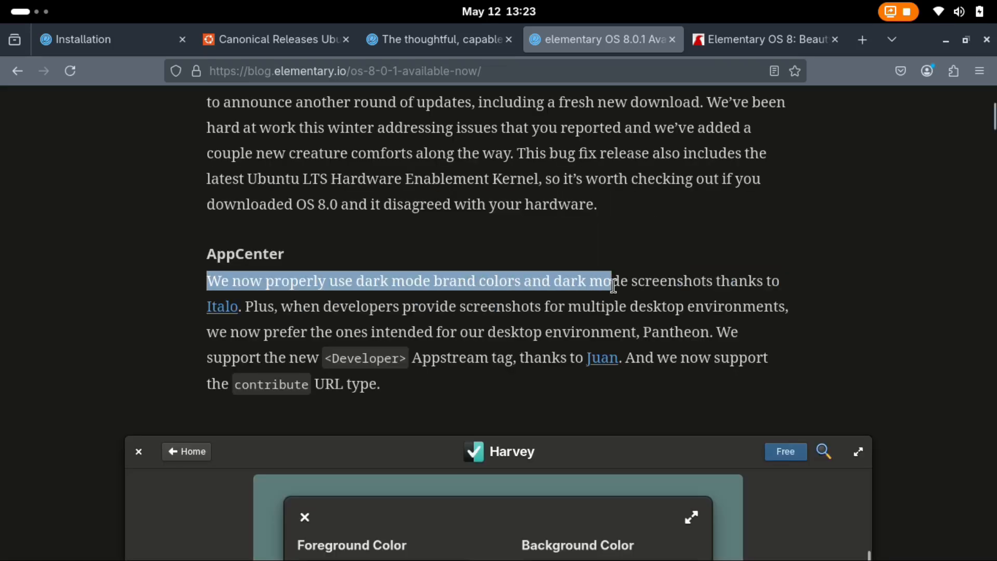
left_click_drag(611, 280, 750, 280)
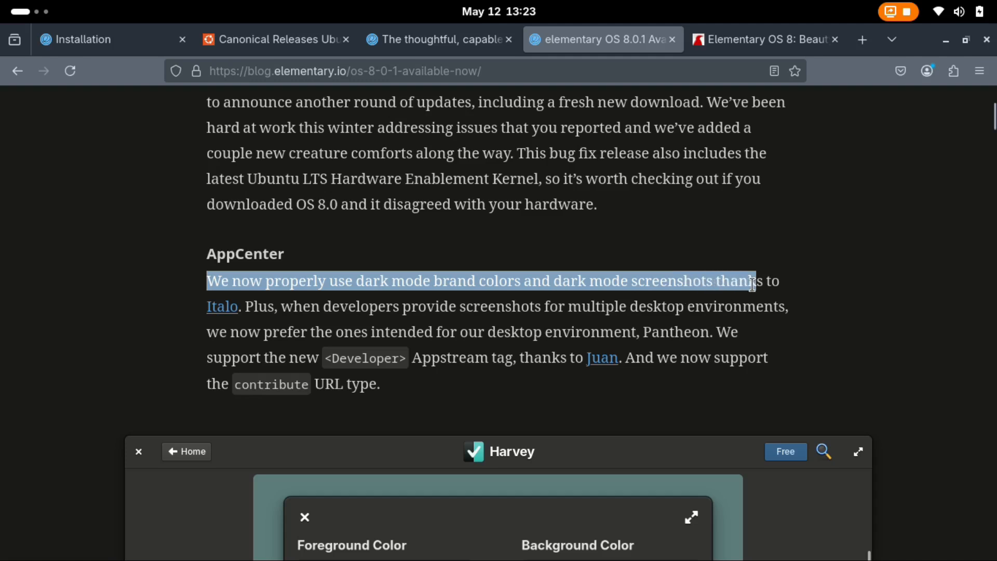
scroll("down", 3)
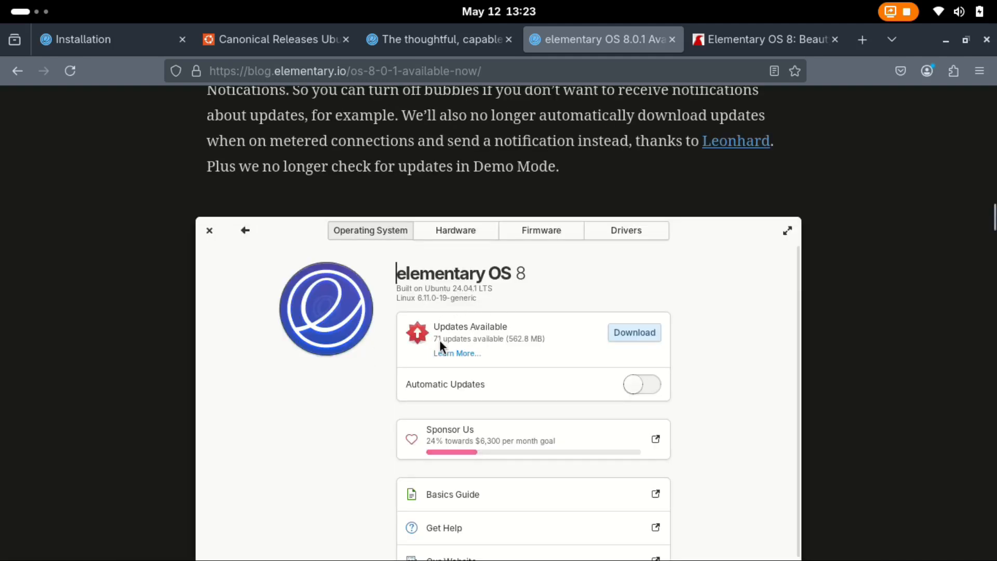
mouse_move(441, 305)
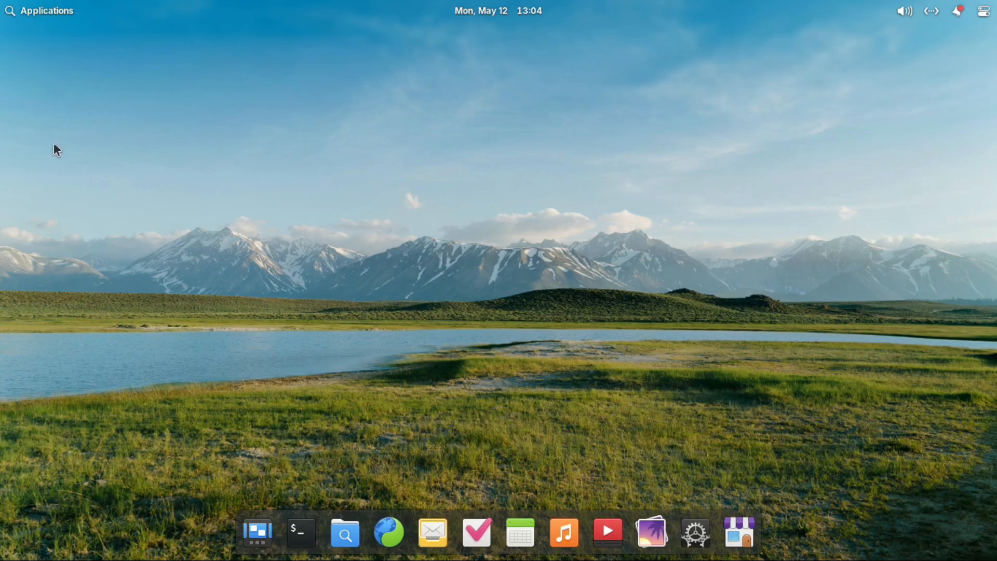
left_click(39, 10)
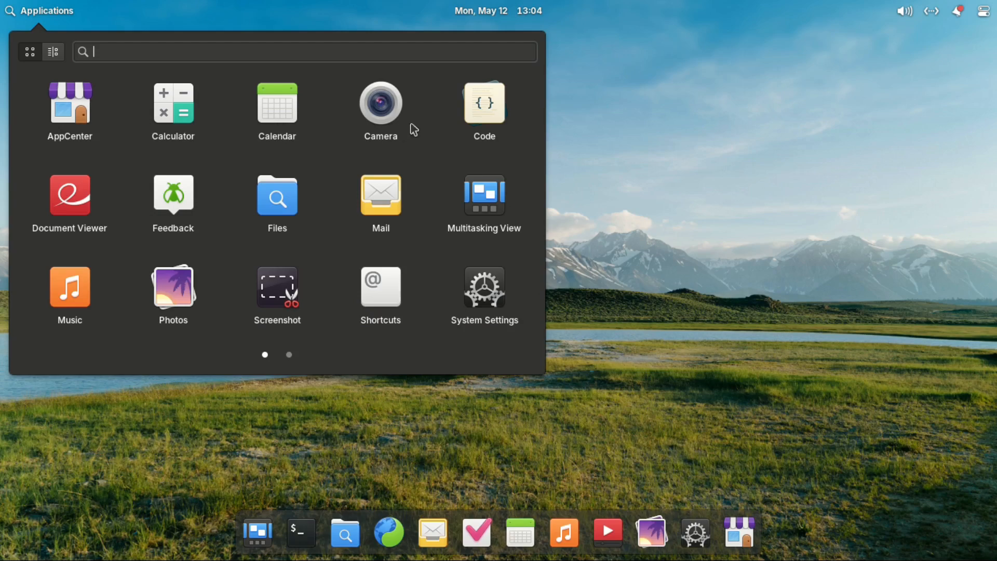
mouse_move(73, 224)
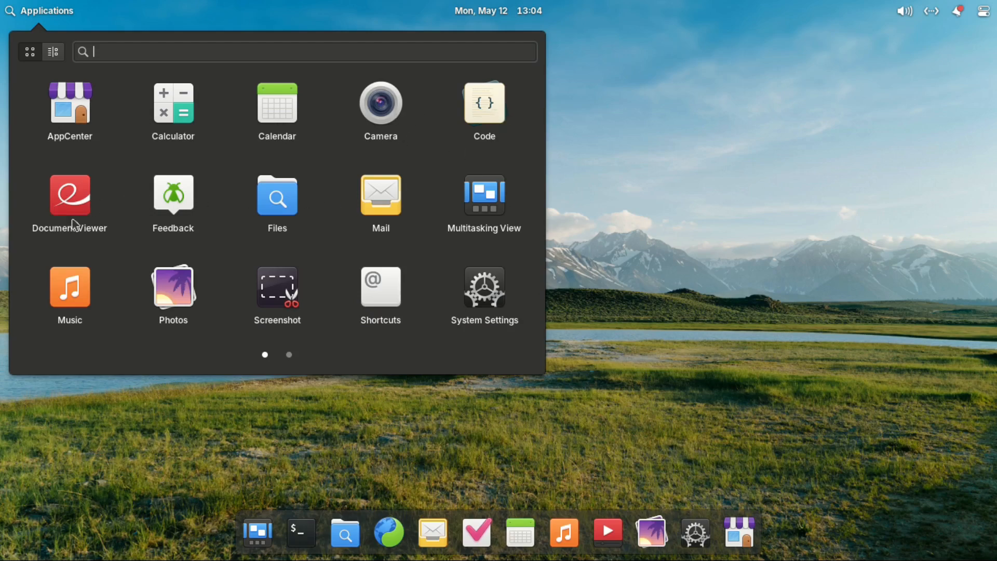
mouse_move(302, 206)
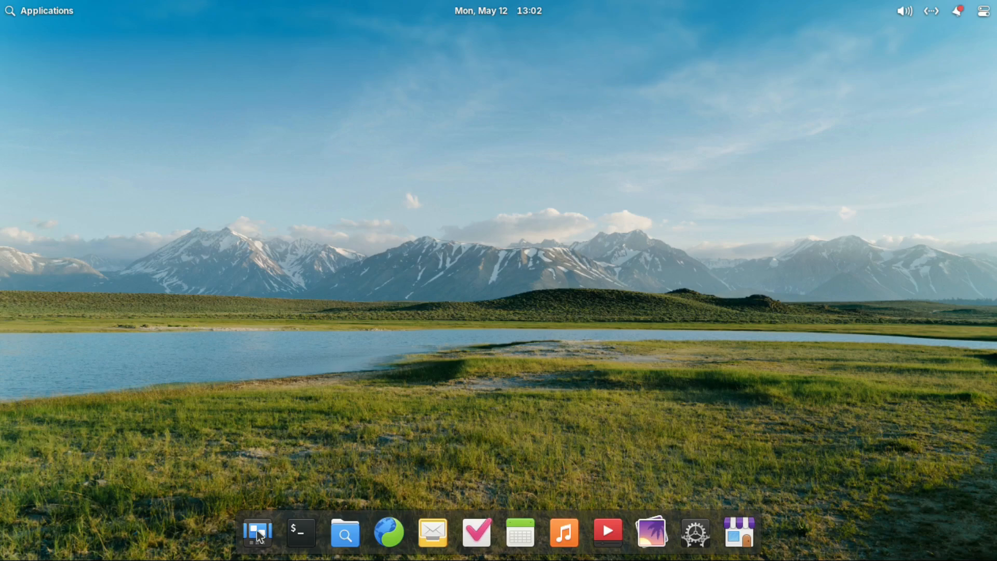
left_click(257, 532)
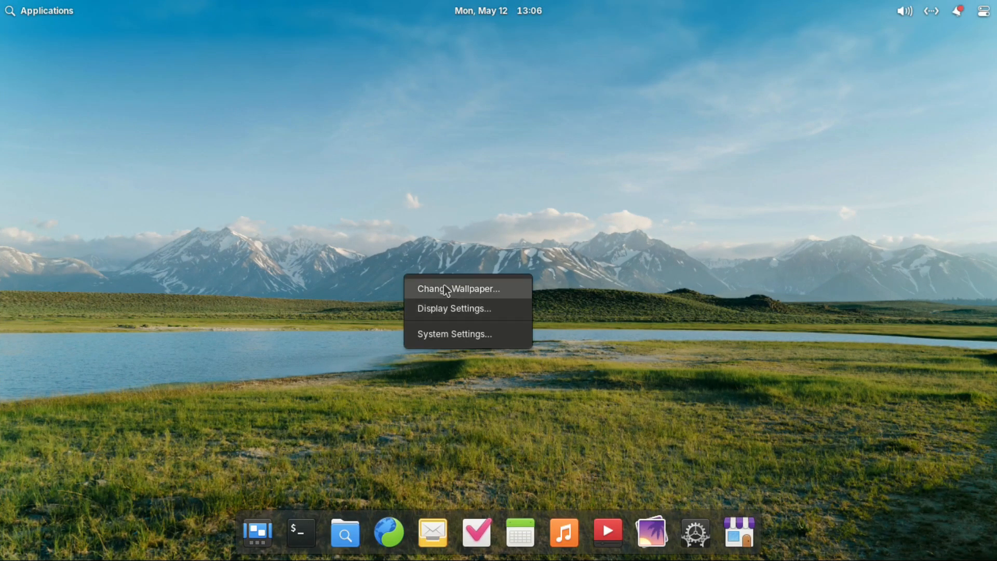
left_click(458, 288)
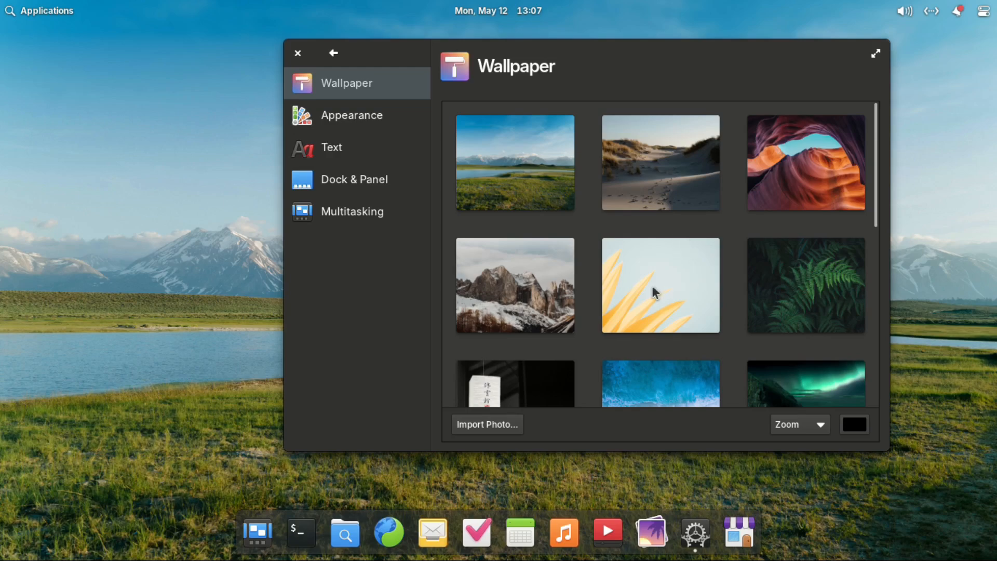
scroll("down", 3)
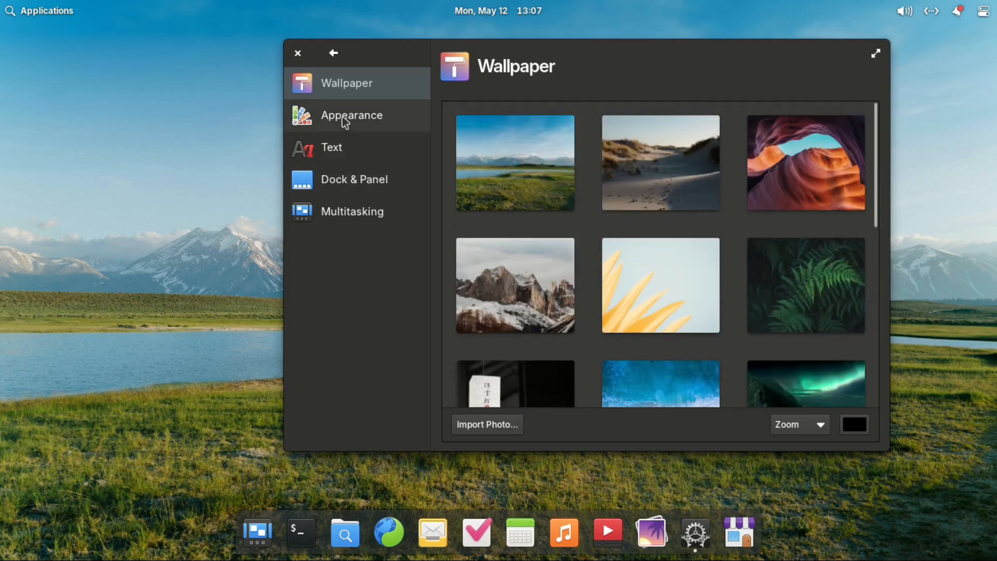
left_click(297, 53)
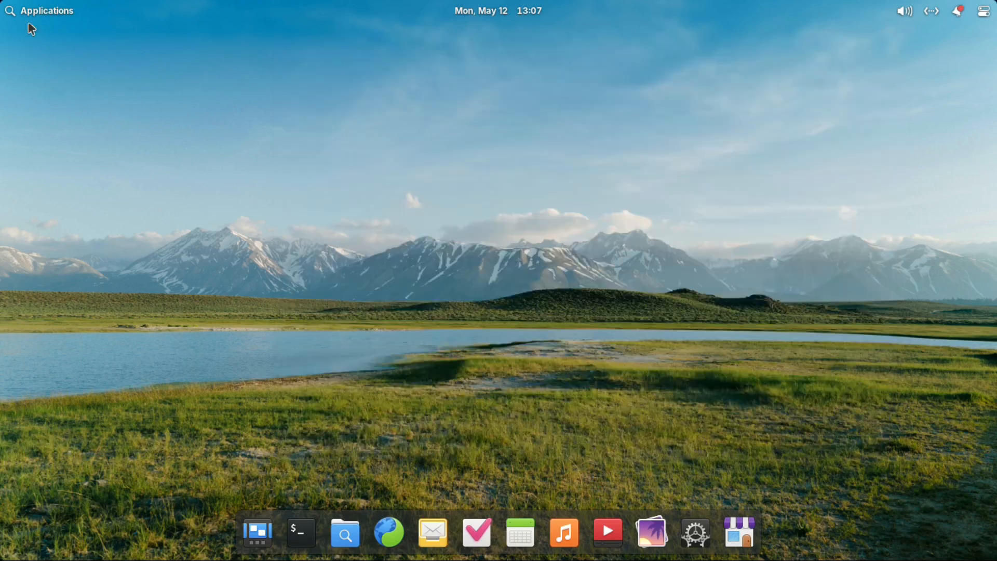
Browse installed apps in category and grid views, then launch Web from the launcher's second page
left_click(46, 10)
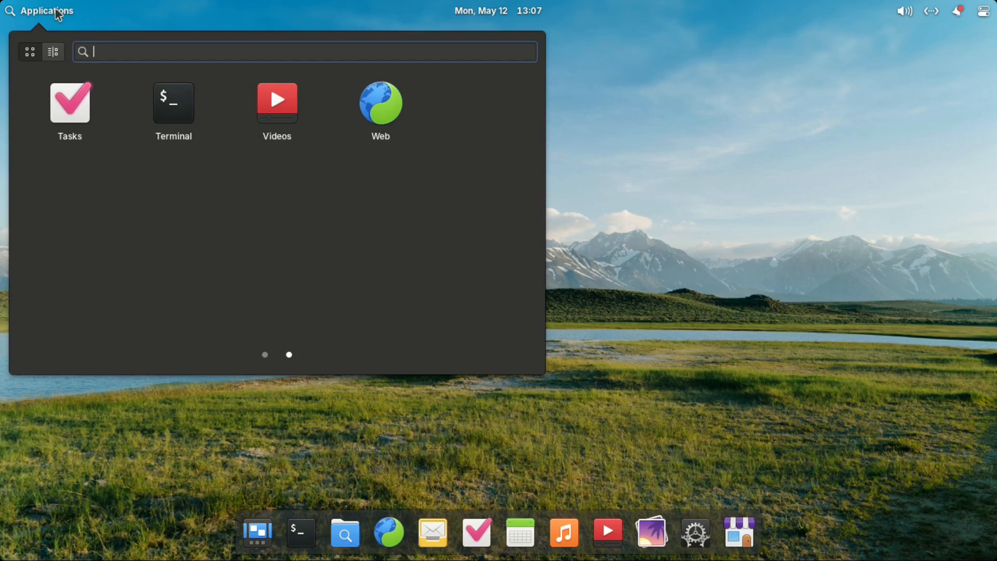
left_click(53, 51)
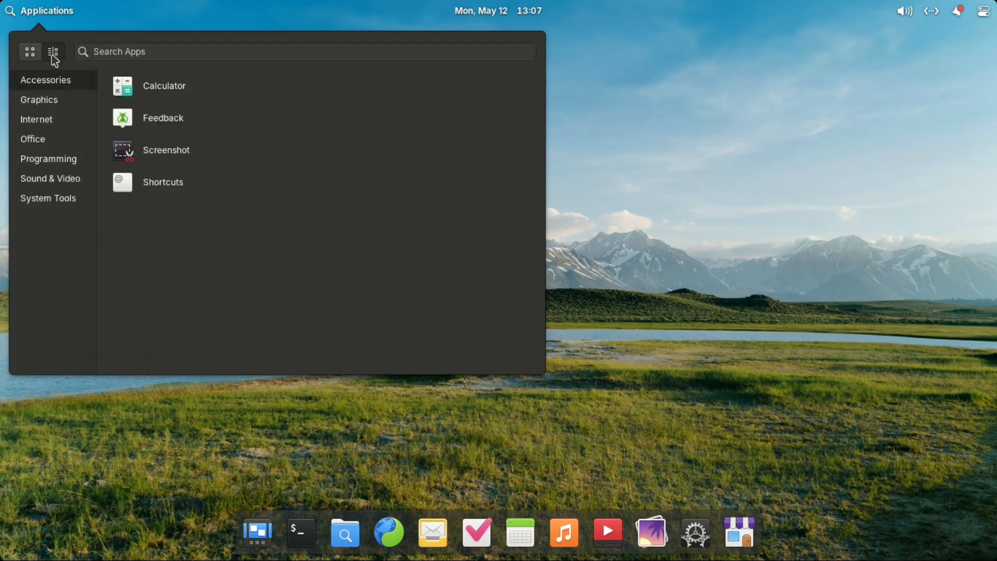
left_click(29, 52)
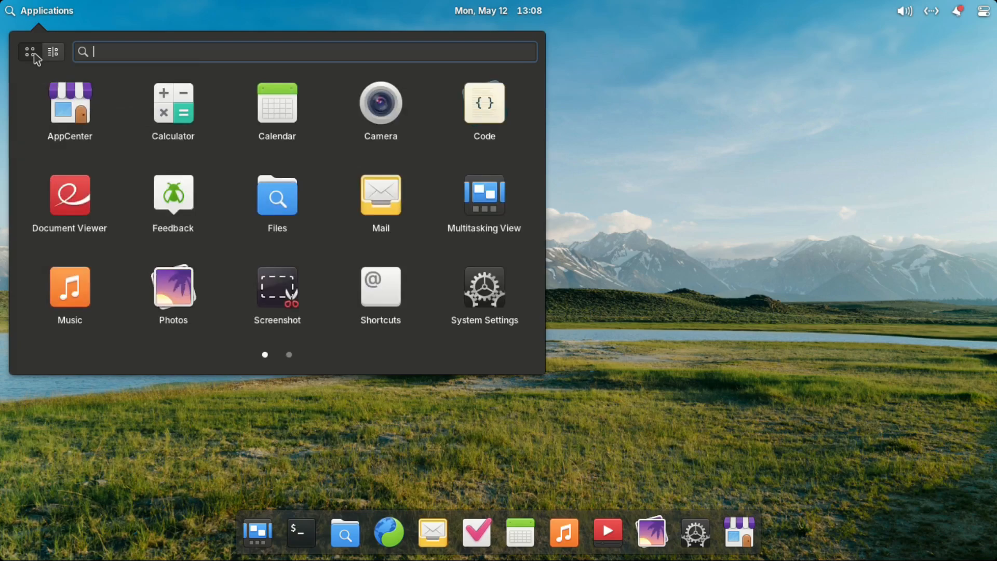
left_click(288, 354)
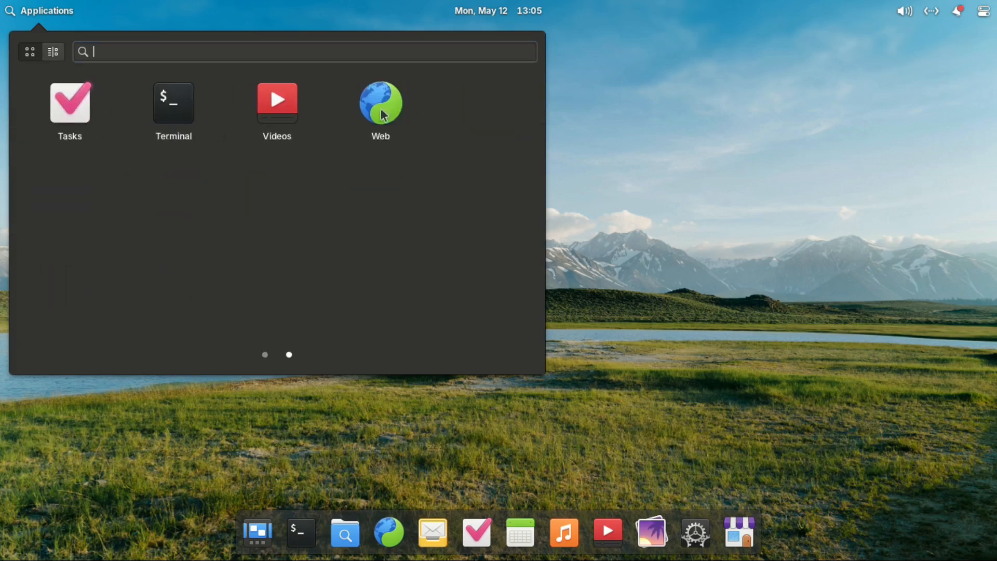
left_click(380, 102)
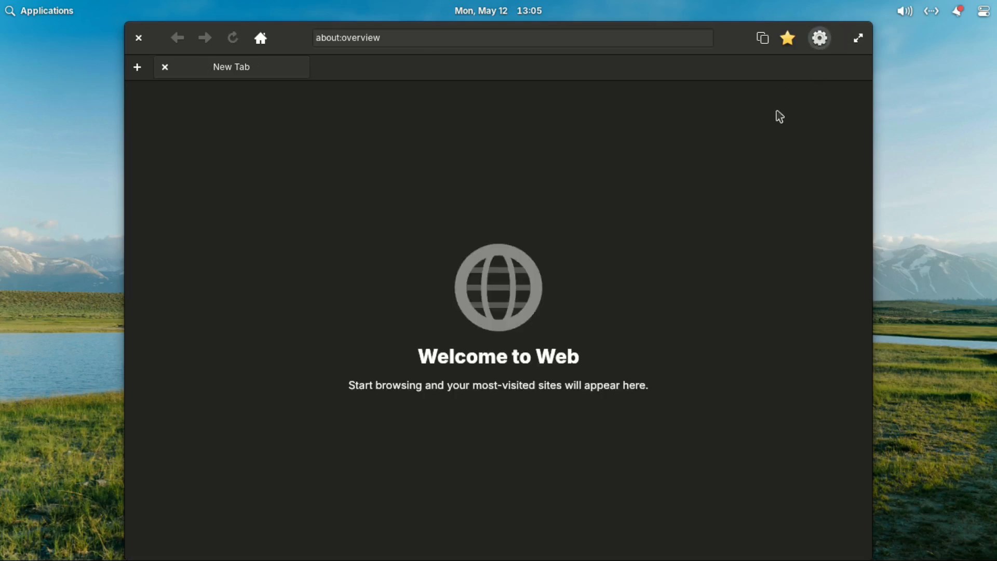
Switch to Web showing its Welcome to Web start page
left_click(819, 37)
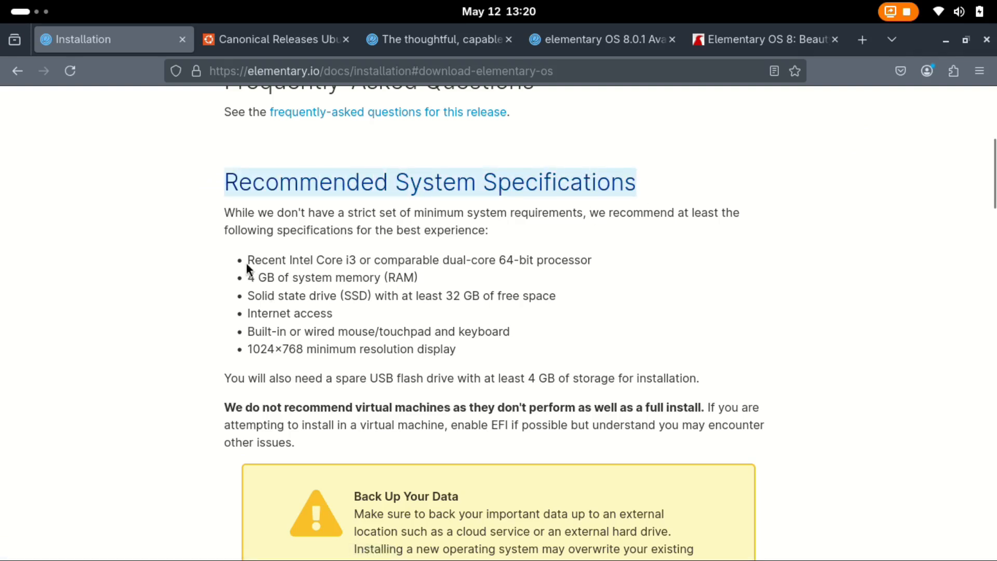
Highlight the processor requirement bullet in the Recommended System Specifications
left_click_drag(247, 259, 516, 260)
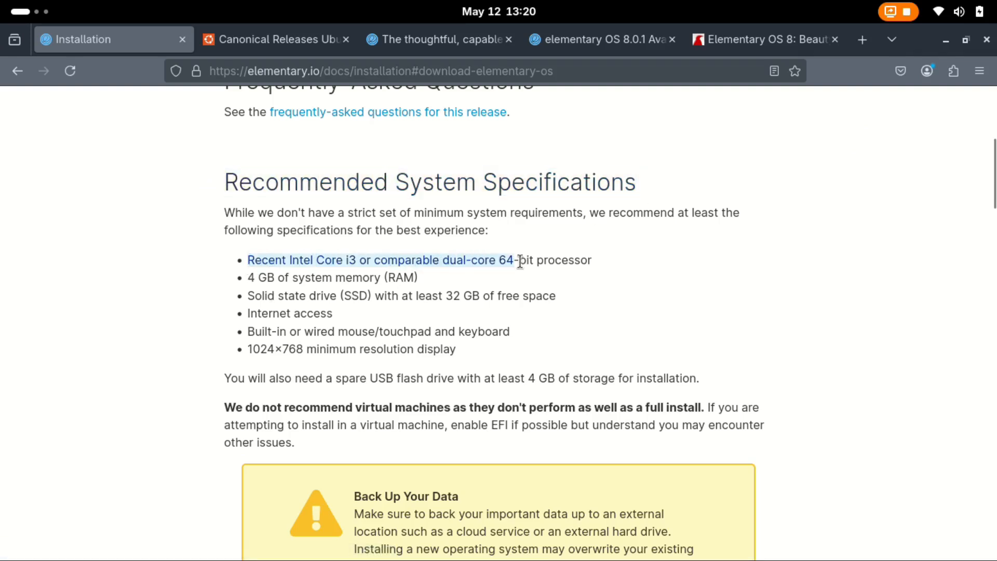
left_click_drag(519, 260, 591, 260)
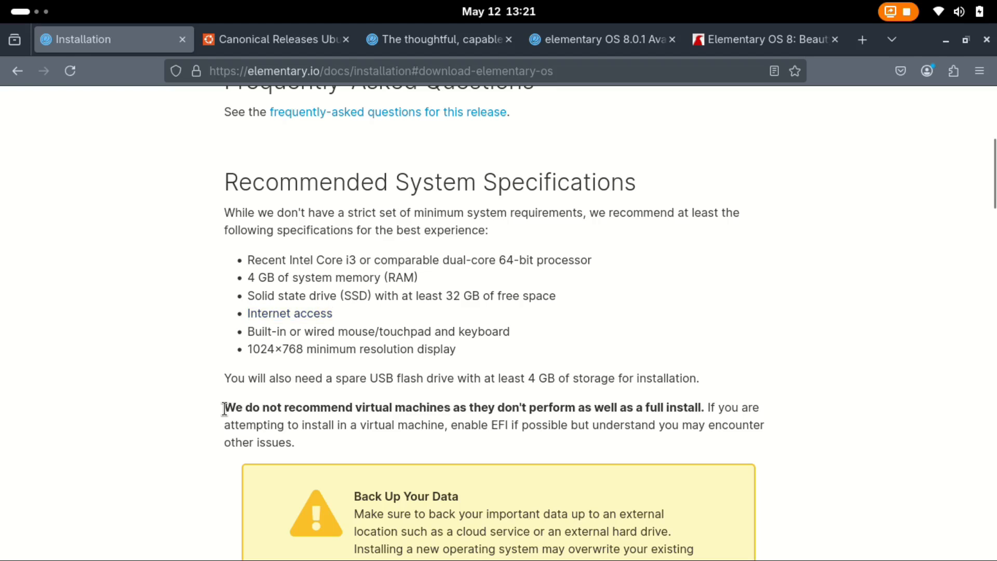
Highlight the bold sentence advising against virtual machines, then move toward Back Up Your Data
left_click_drag(223, 407, 493, 407)
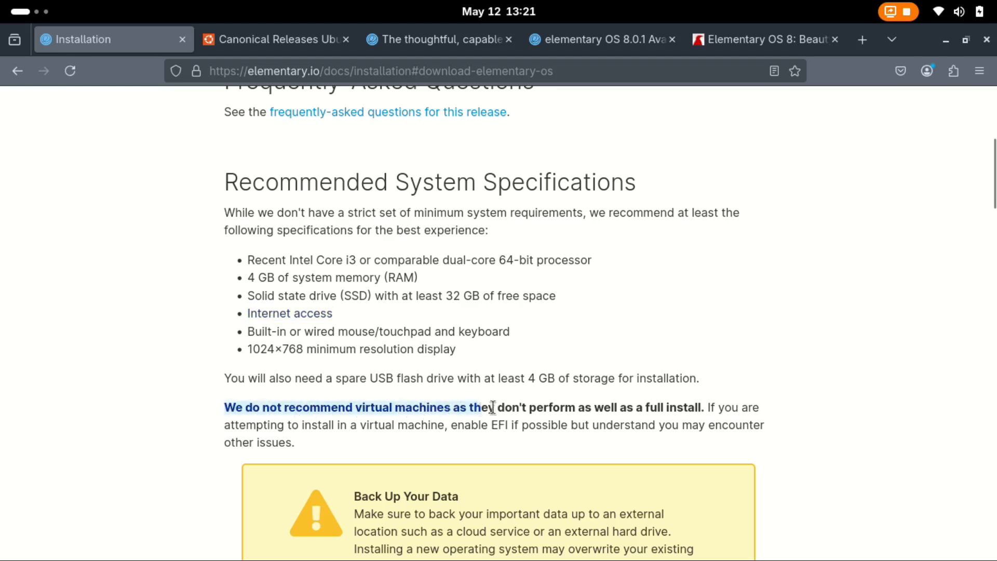
left_click_drag(474, 407, 704, 407)
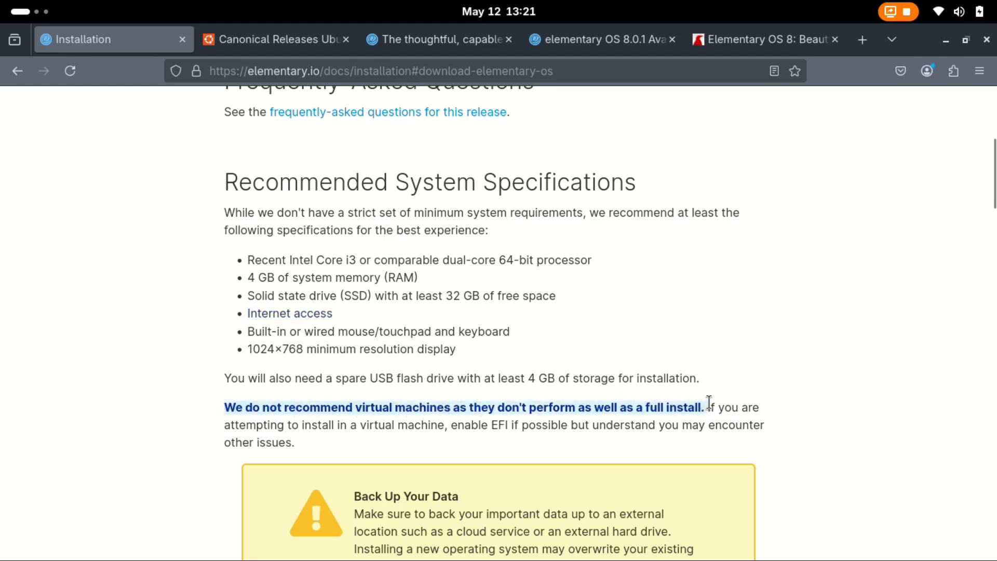
mouse_move(538, 459)
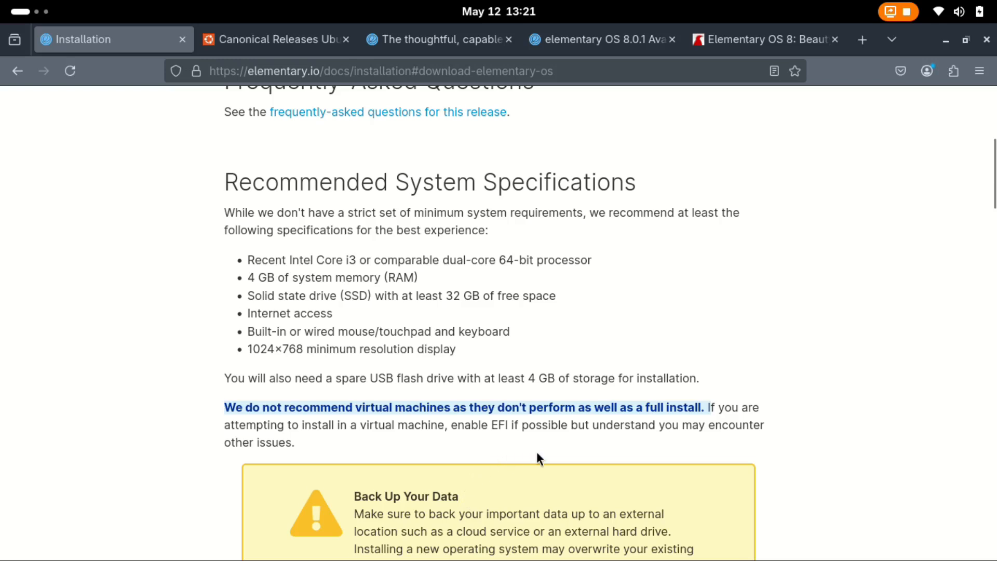
scroll("down", 3)
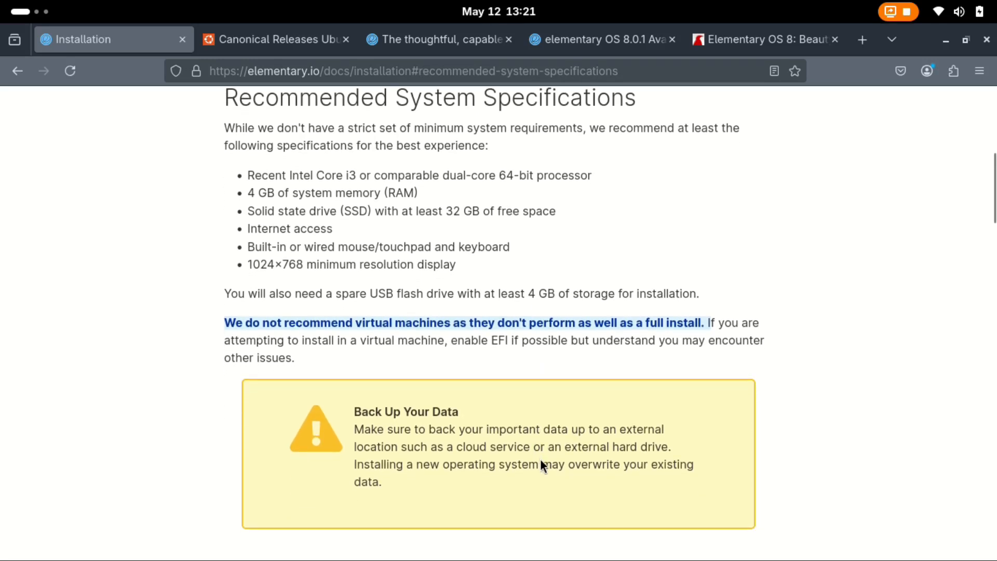
Reach the elementary.io Pay What You Can section and activate the Custom dollar amount field
left_click(438, 39)
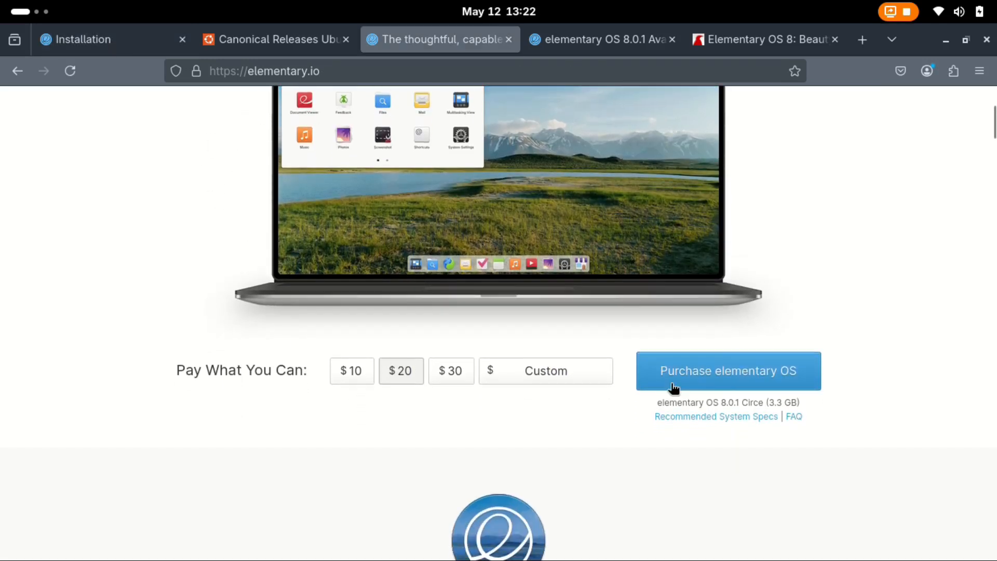
scroll("down", 3)
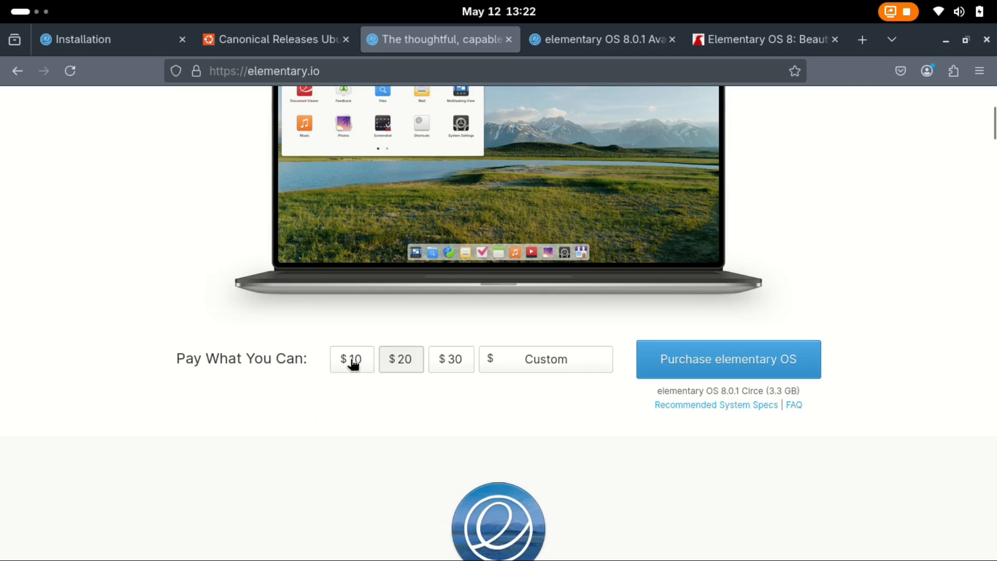
mouse_move(401, 367)
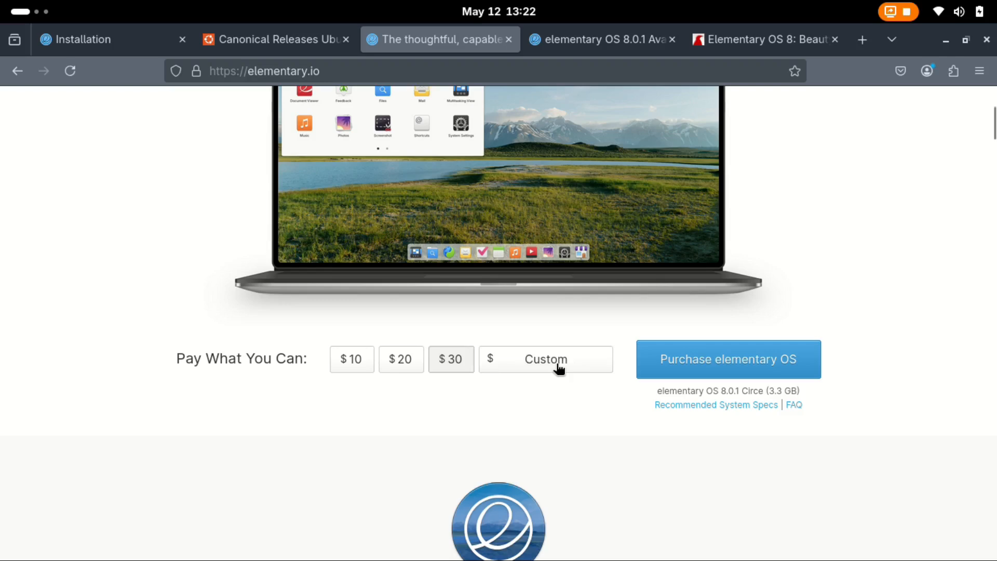
left_click(546, 359)
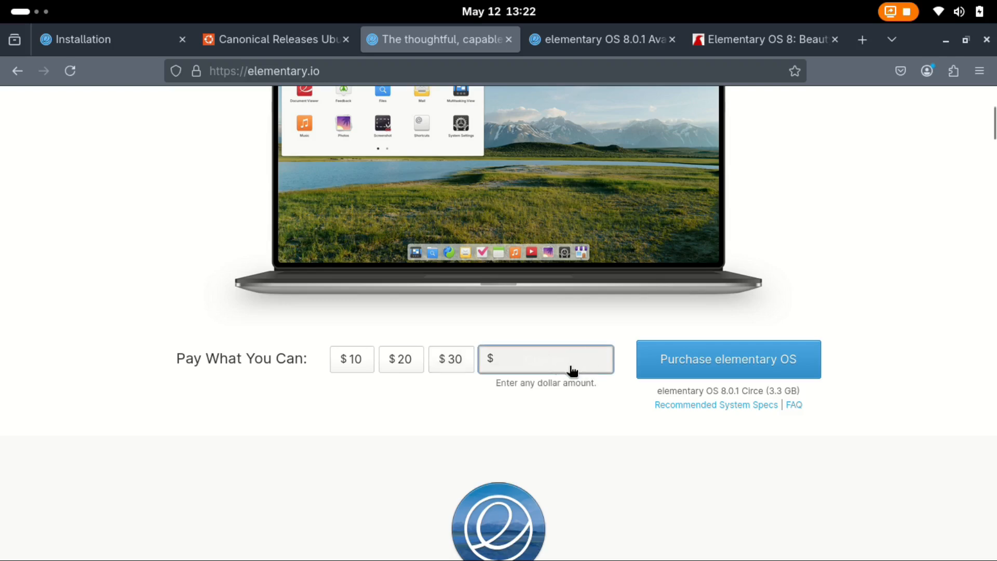